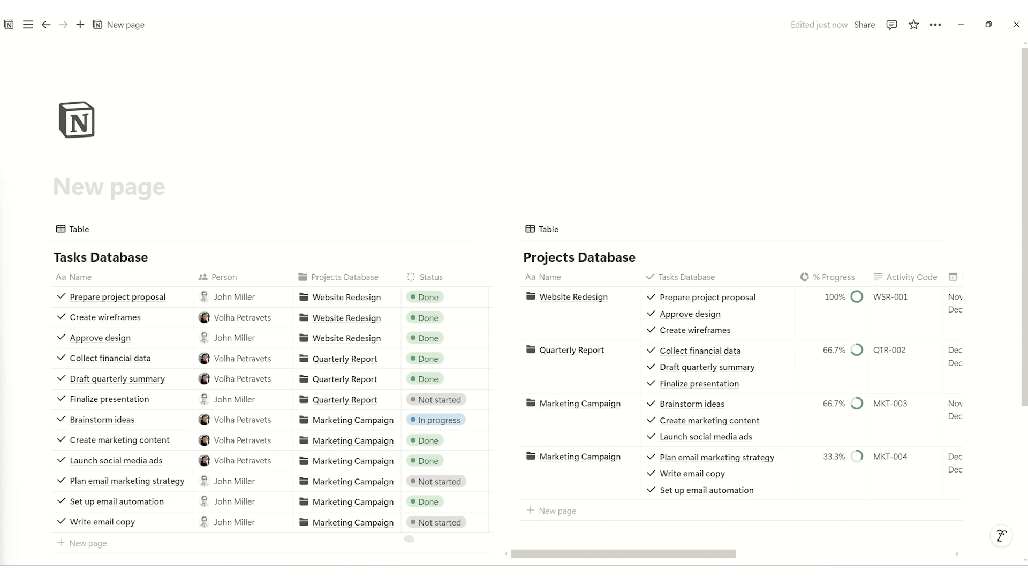
# - Title the page 'Relations and Rollups' above the Tasks and Projects databases
pyautogui.write('Relations and Rollups')
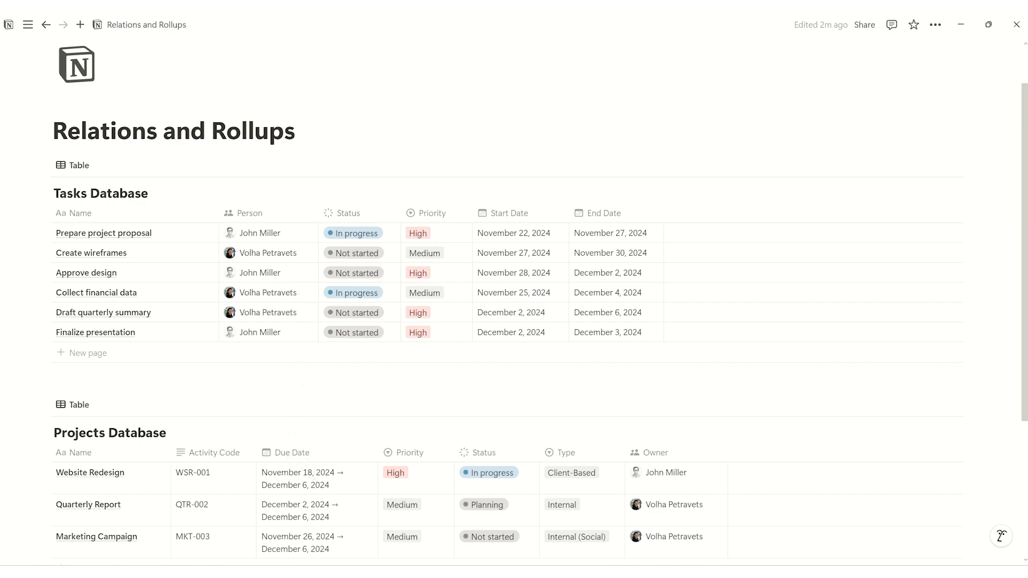
# - Preview Website Redesign and MKT-004 Marketing Campaign in side peek, then close the peek
pyautogui.click(90, 473)
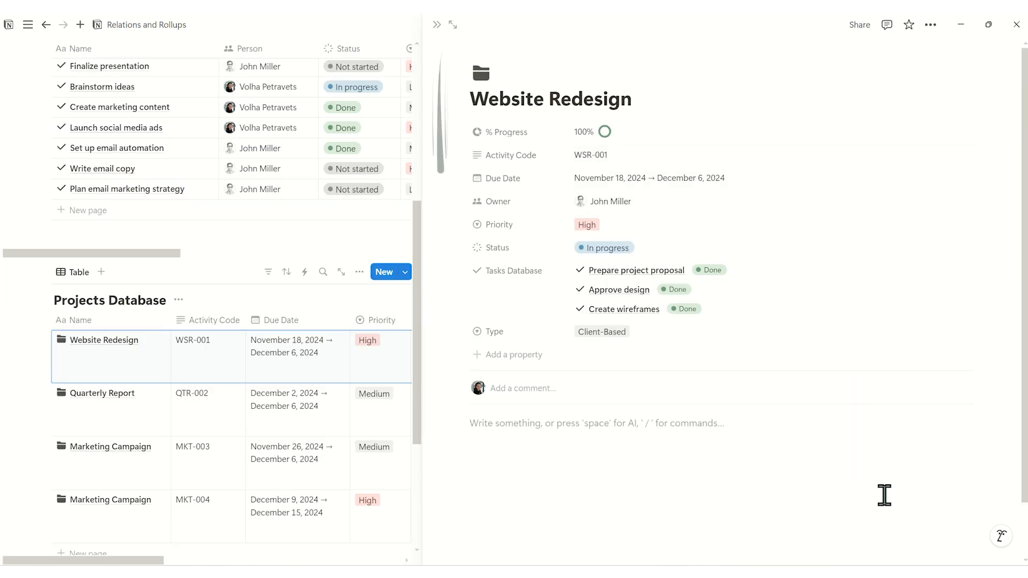
pyautogui.moveTo(123, 406)
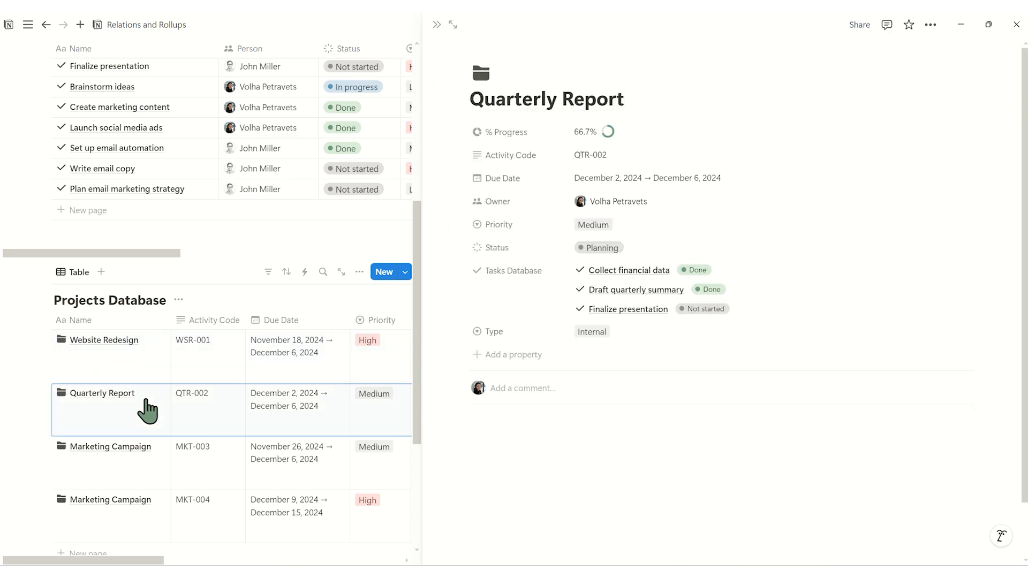
pyautogui.moveTo(147, 456)
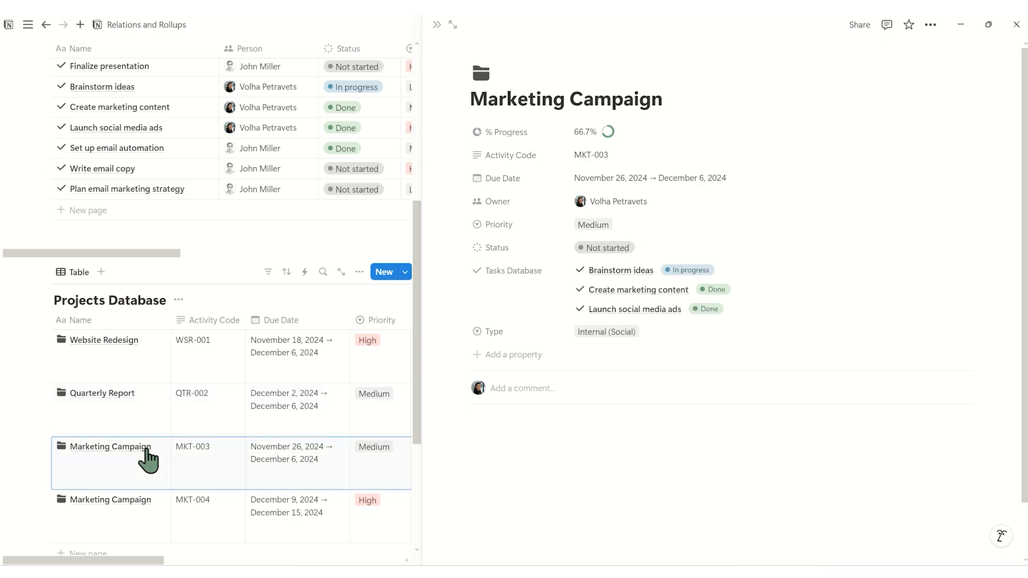
pyautogui.moveTo(142, 509)
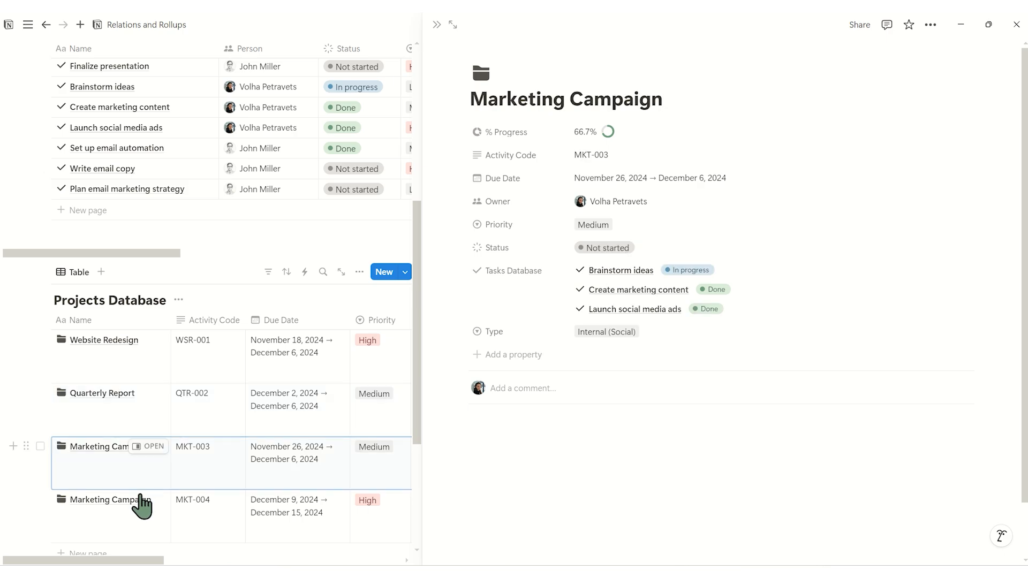
pyautogui.click(110, 499)
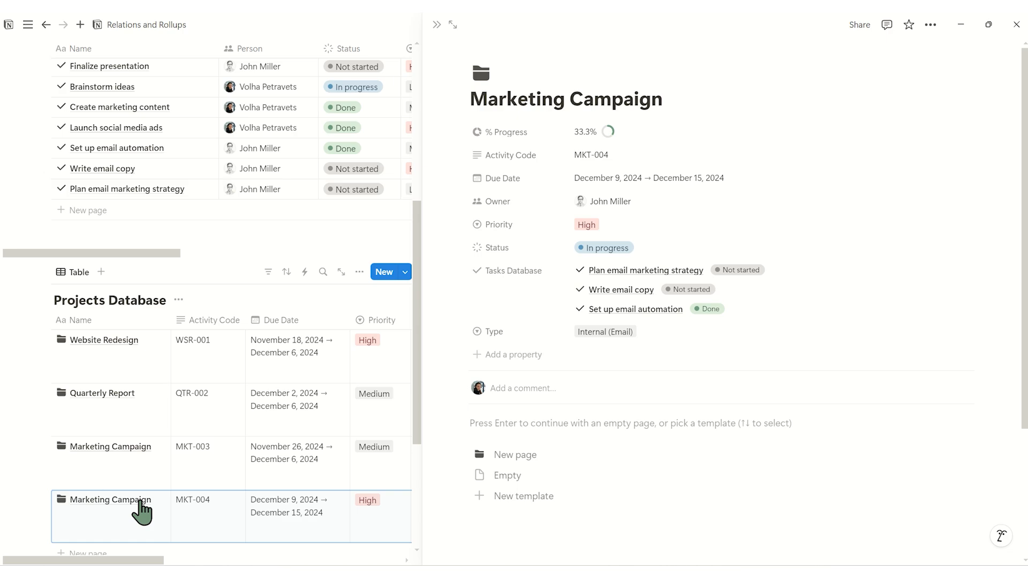
pyautogui.click(436, 24)
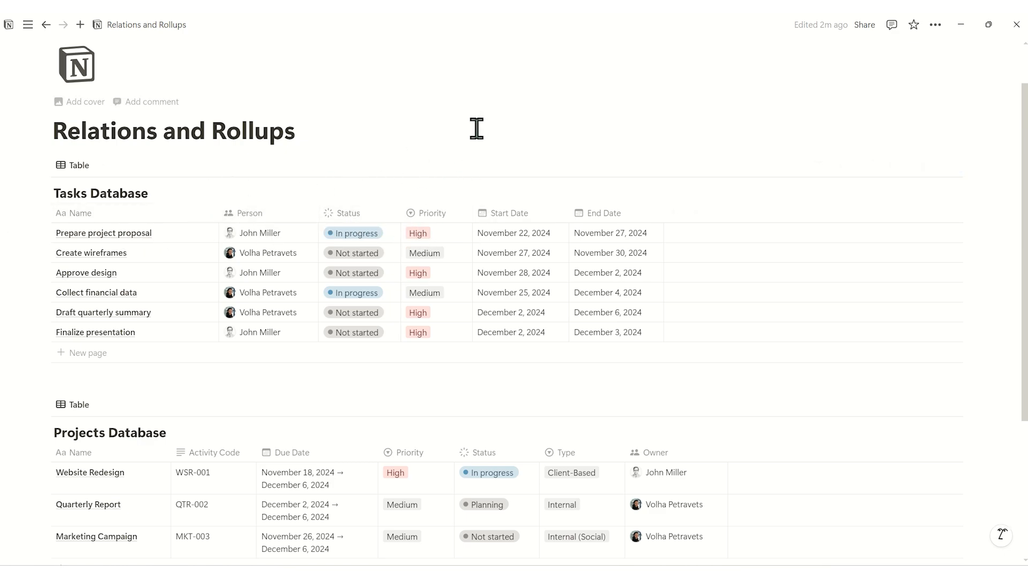
pyautogui.moveTo(618, 129)
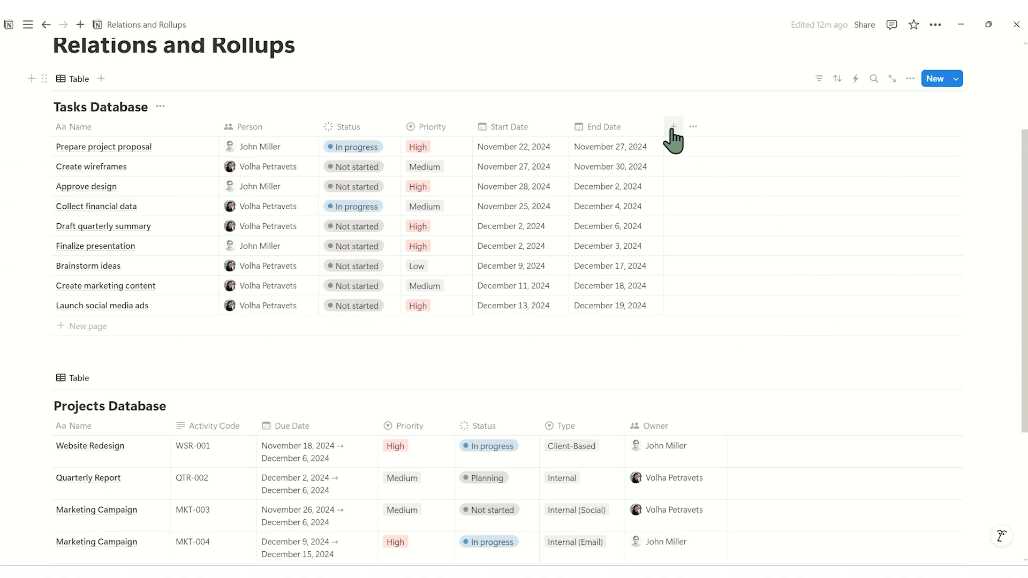
# - Add a two-way Relation property from Tasks Database to Projects Database
pyautogui.click(674, 126)
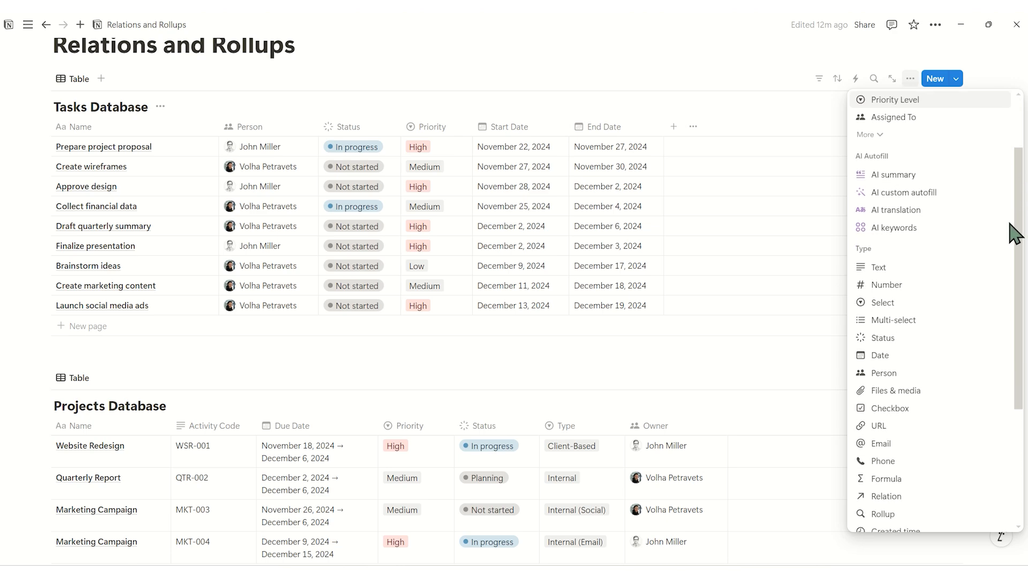
pyautogui.scroll(-3)
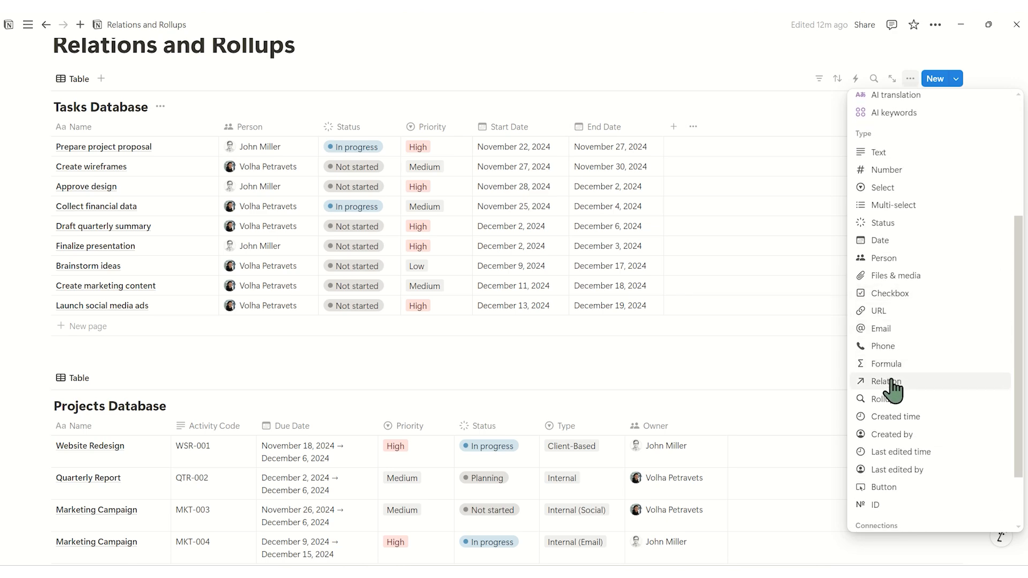
pyautogui.click(886, 381)
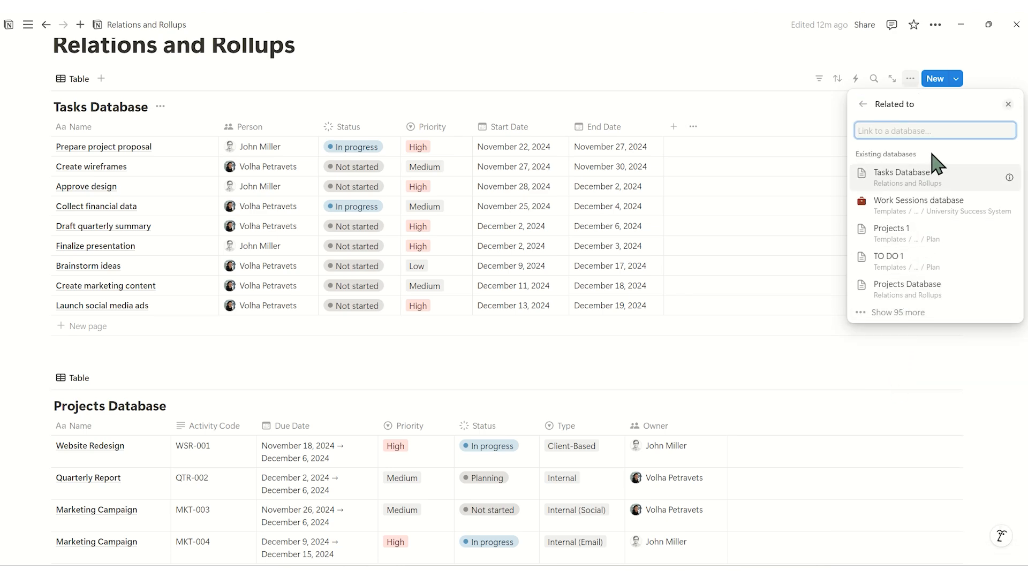
pyautogui.click(906, 289)
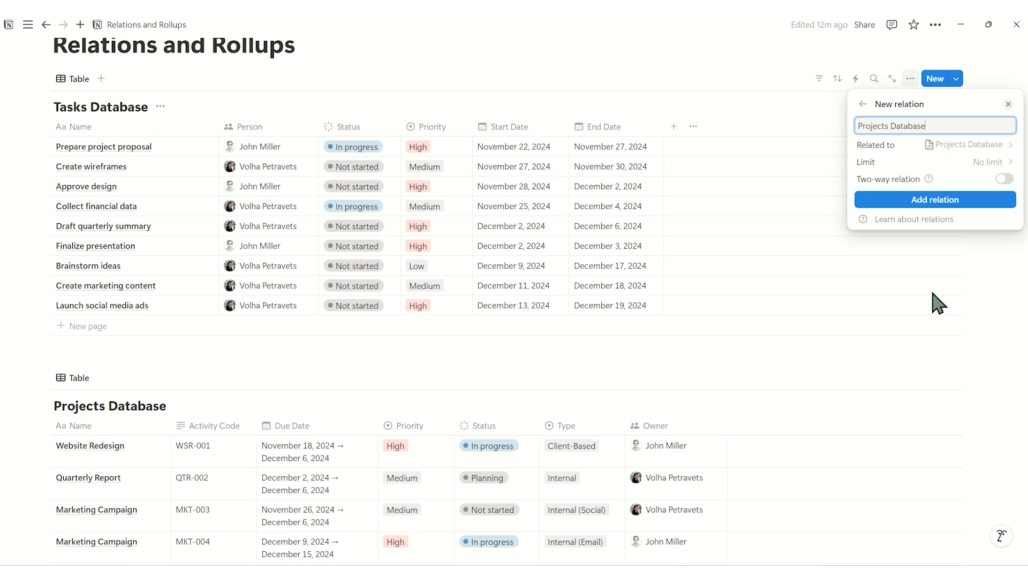
pyautogui.click(1004, 178)
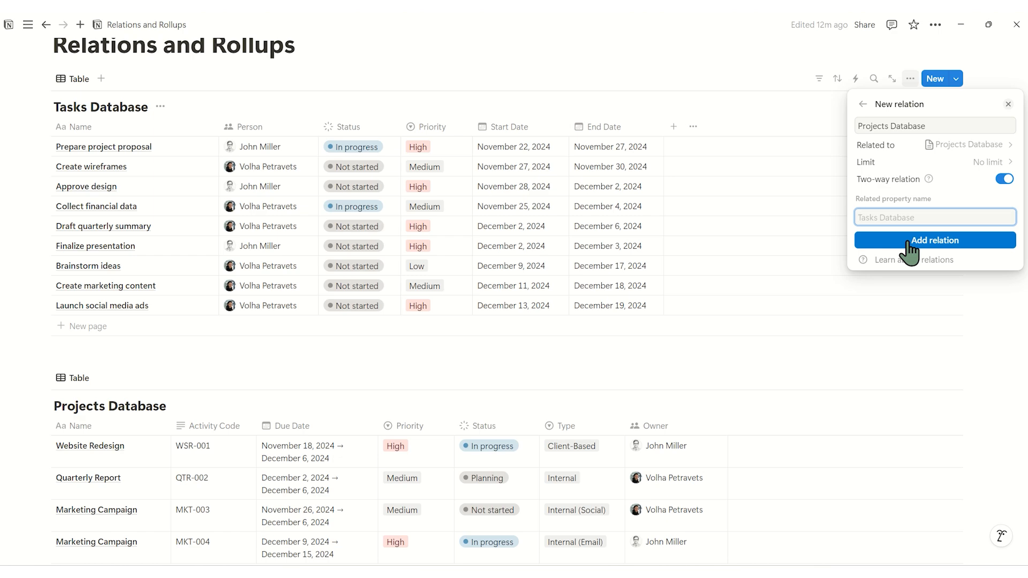
pyautogui.click(935, 239)
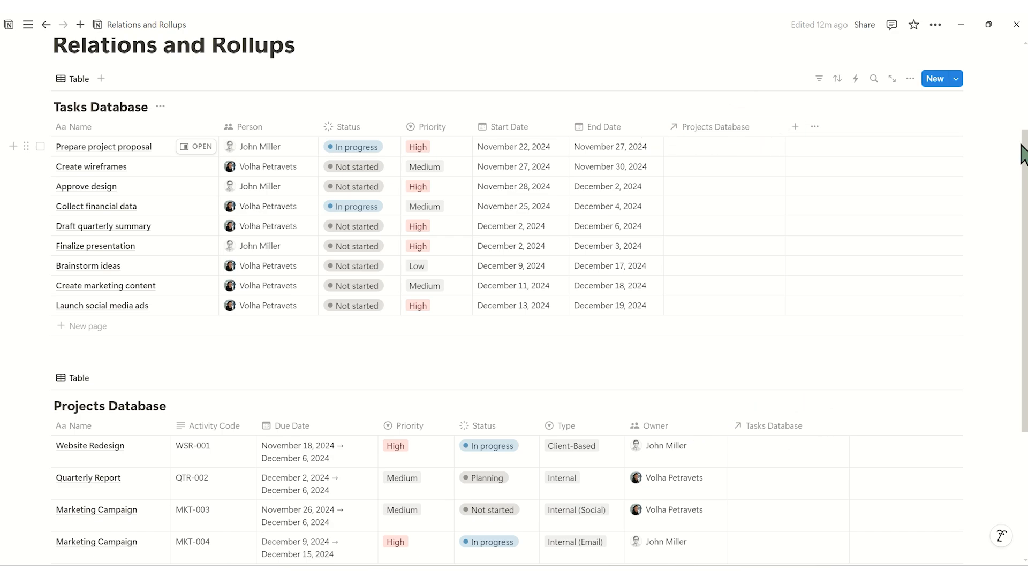
# - Link Prepare project proposal and Create wireframes to the Website Redesign project
pyautogui.click(722, 146)
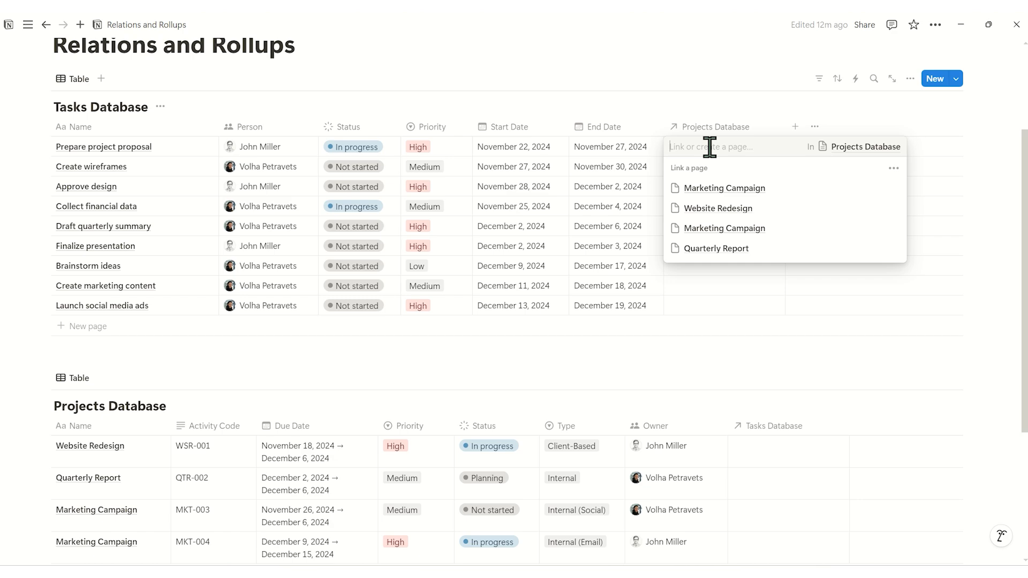
pyautogui.click(719, 207)
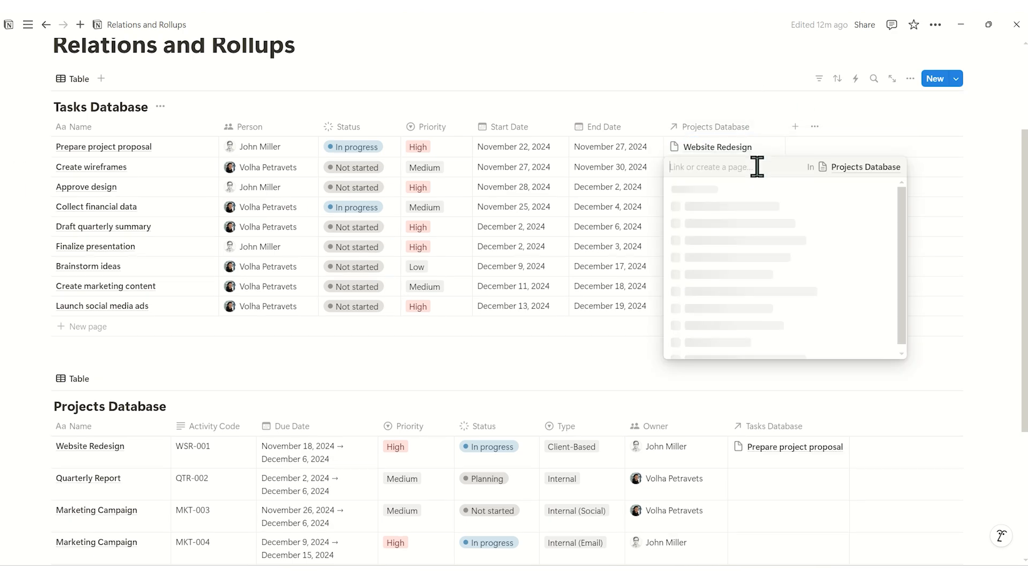
pyautogui.click(716, 188)
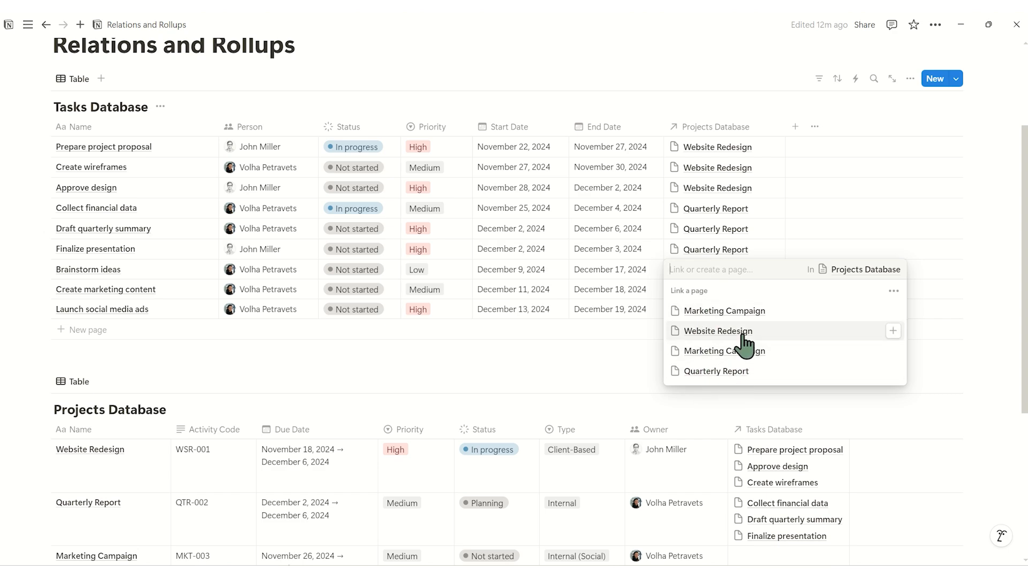
pyautogui.moveTo(725, 351)
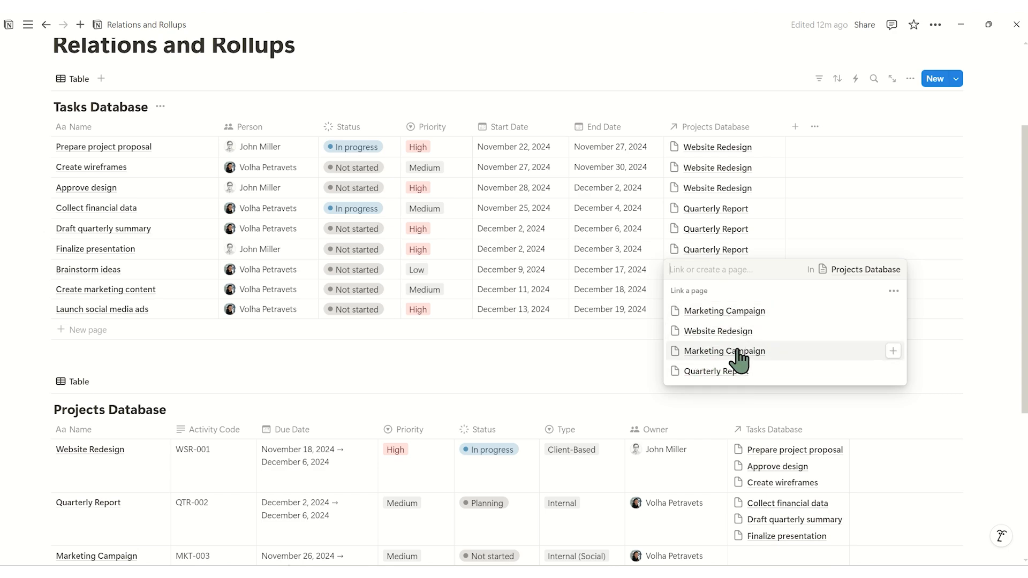
pyautogui.moveTo(871, 305)
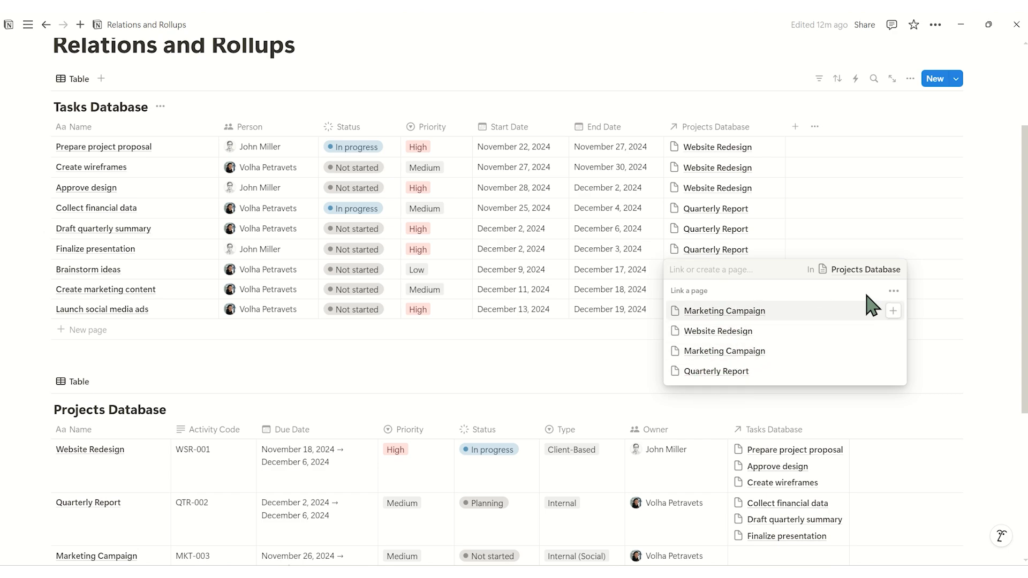
pyautogui.moveTo(800, 354)
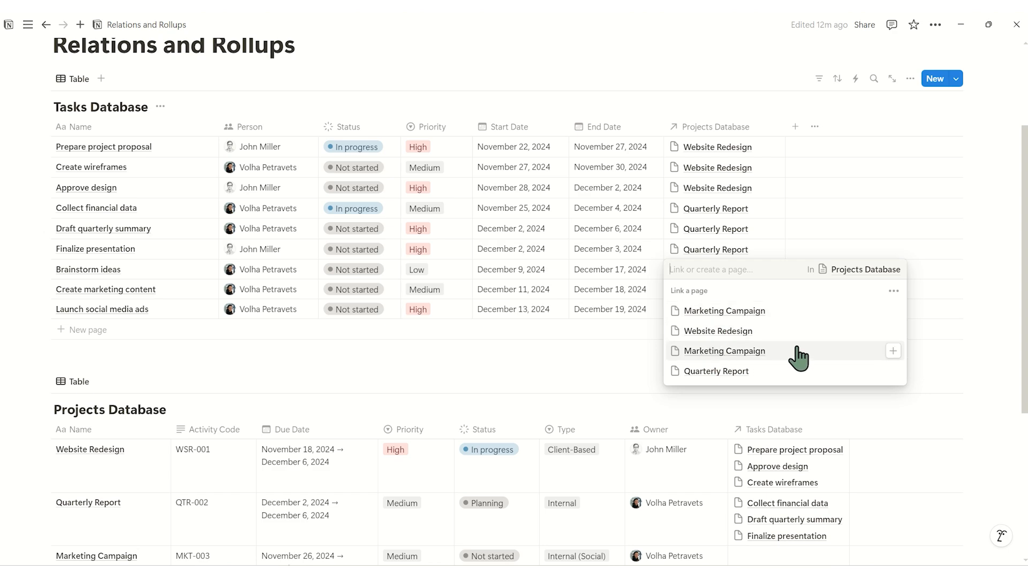
pyautogui.moveTo(886, 305)
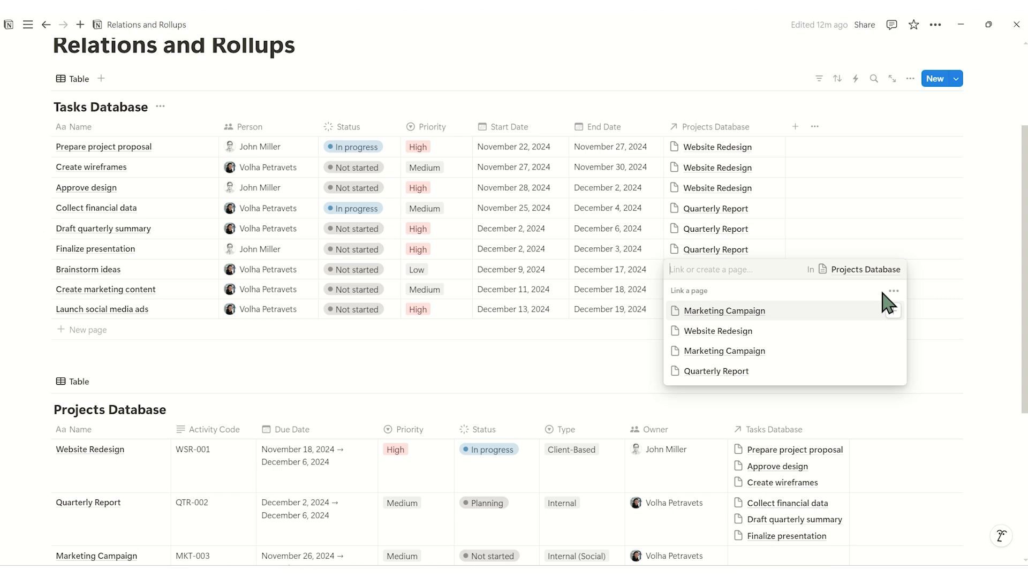
pyautogui.moveTo(859, 298)
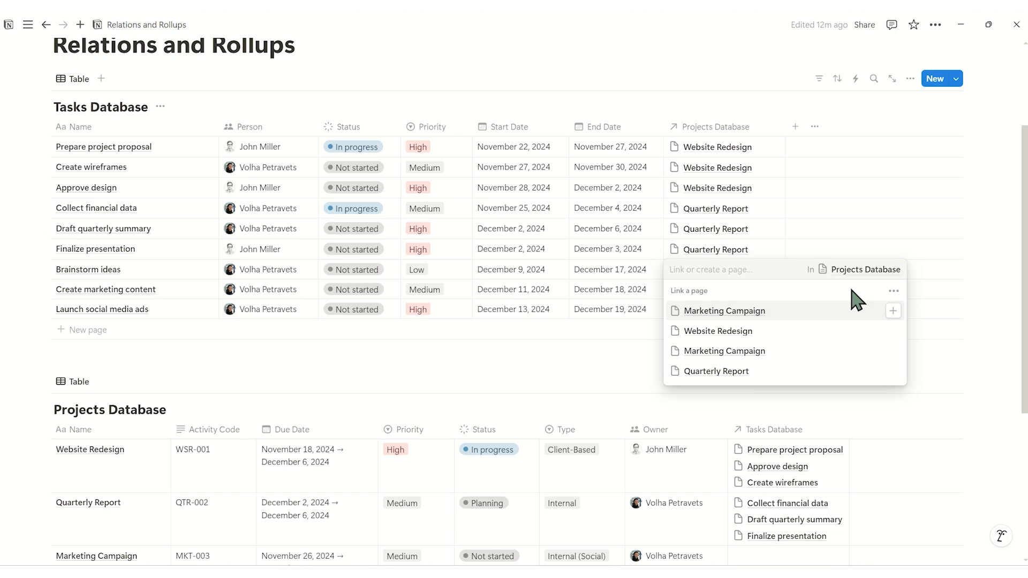
pyautogui.moveTo(885, 298)
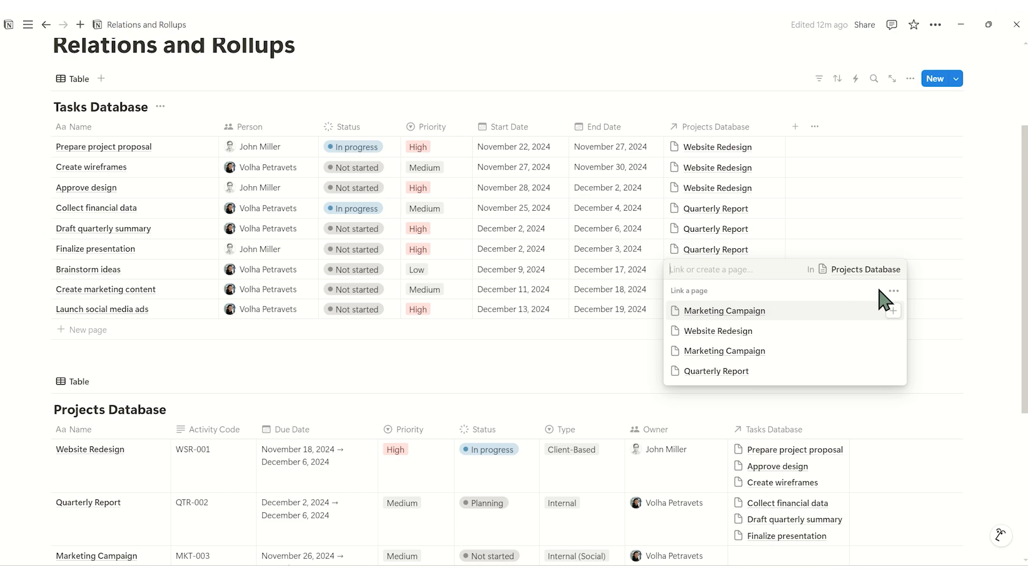
pyautogui.moveTo(889, 298)
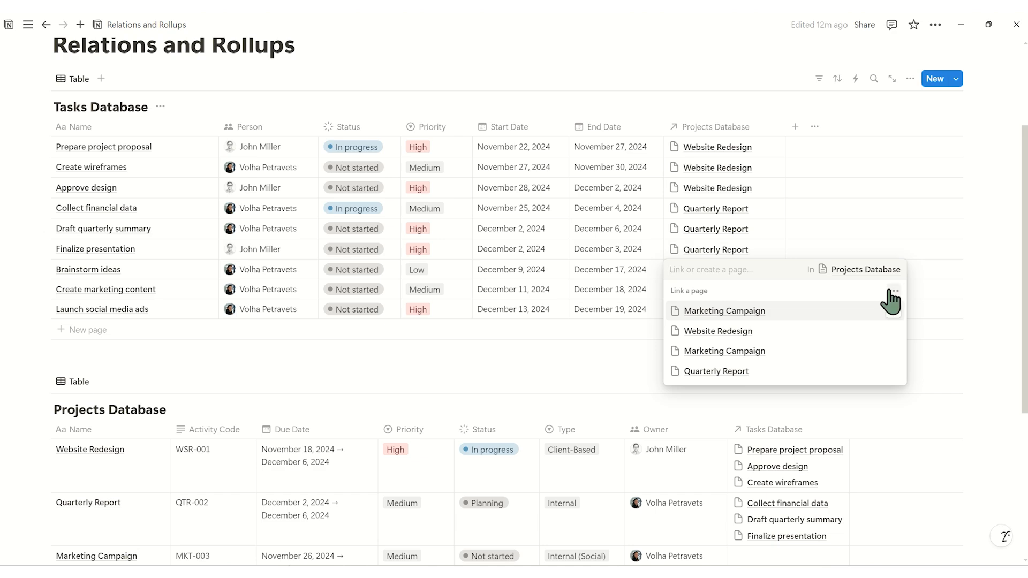
# - Show Activity Code and Owner in the project picker and link Brainstorm ideas to MKT-003
pyautogui.click(893, 291)
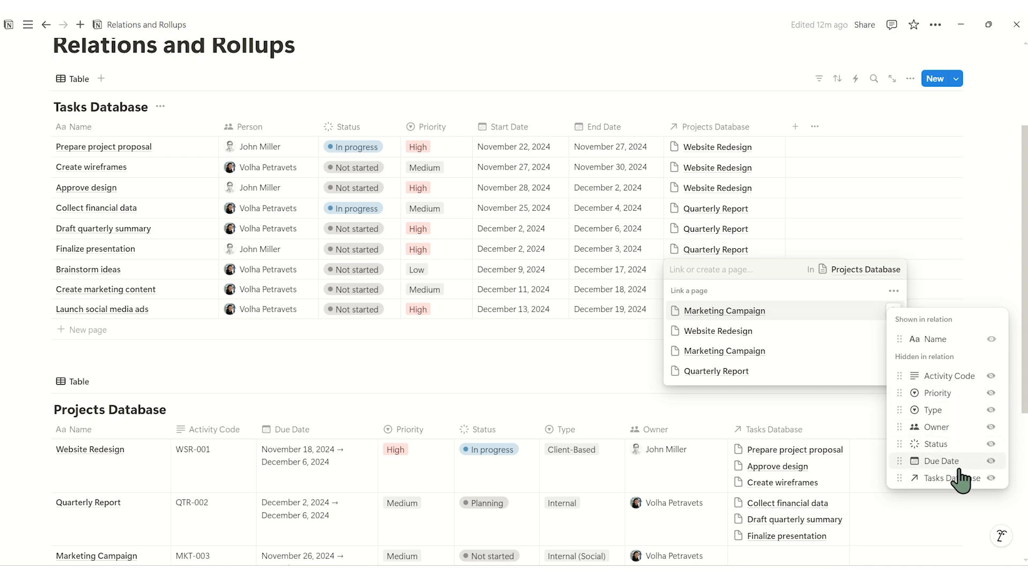
pyautogui.moveTo(984, 387)
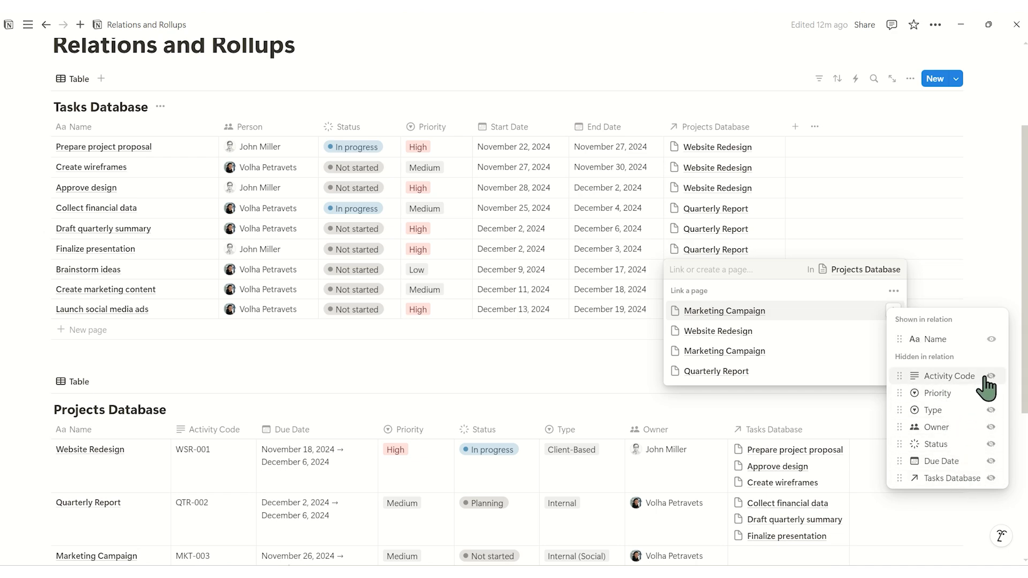
pyautogui.moveTo(988, 393)
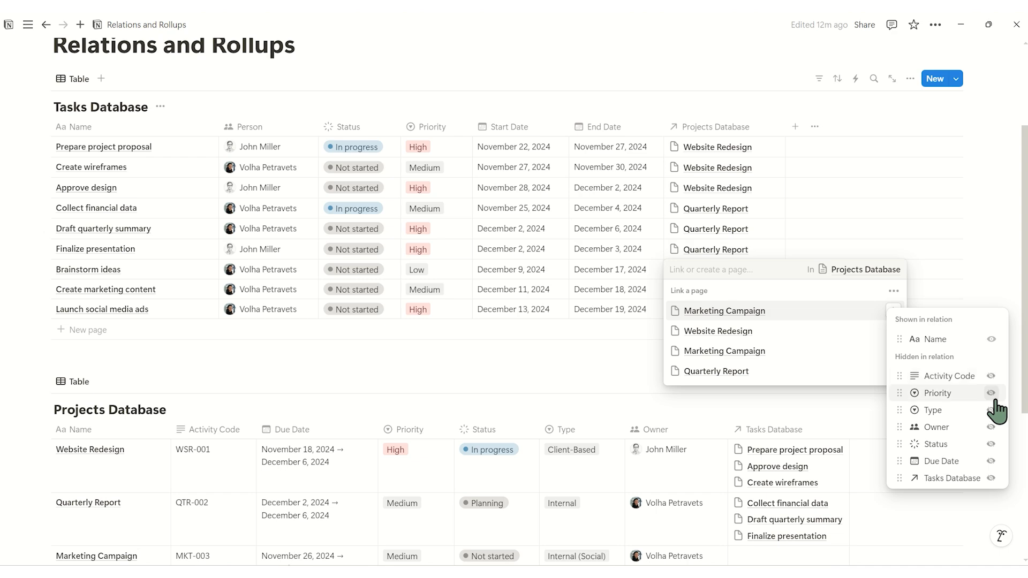
pyautogui.click(992, 374)
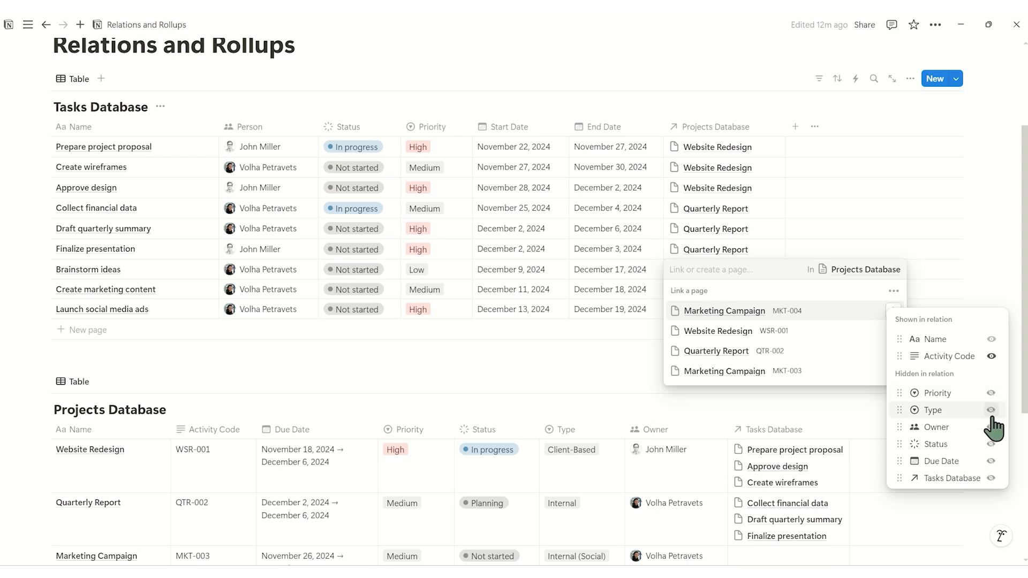
pyautogui.click(993, 427)
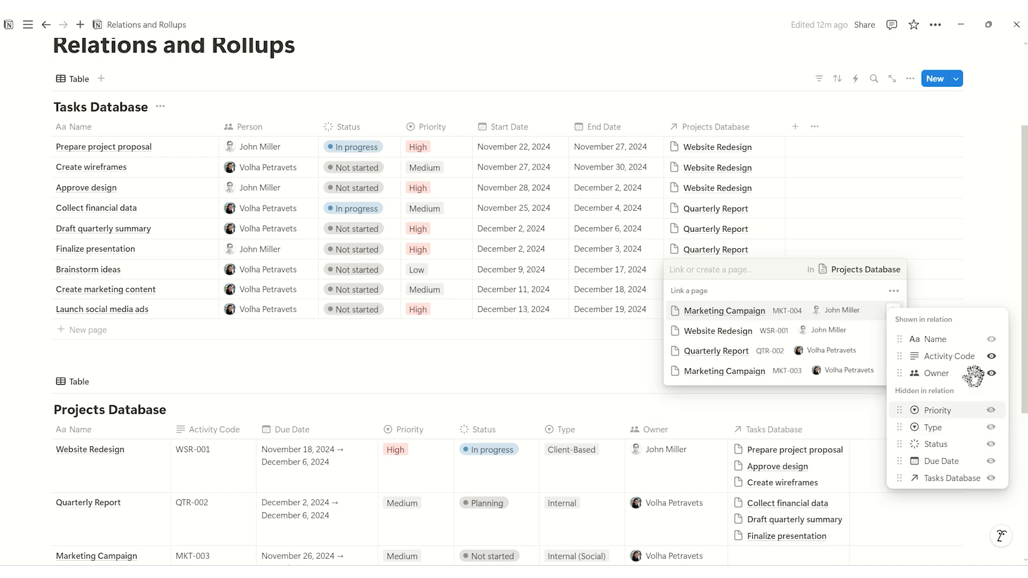
pyautogui.click(725, 311)
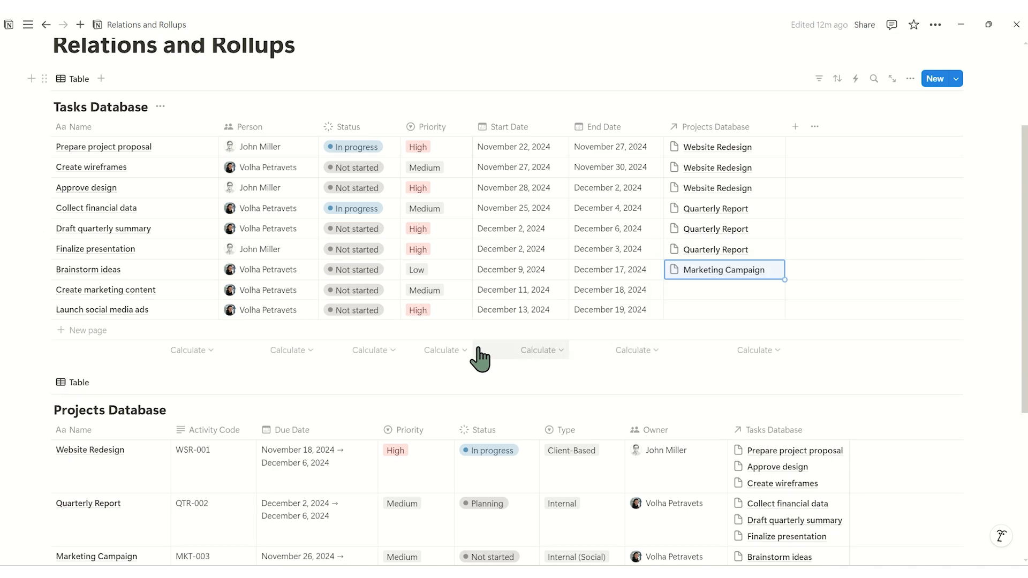
# - Check Brainstorm ideas' page, then link Create marketing content and Launch social media ads to Marketing Campaign
pyautogui.click(88, 270)
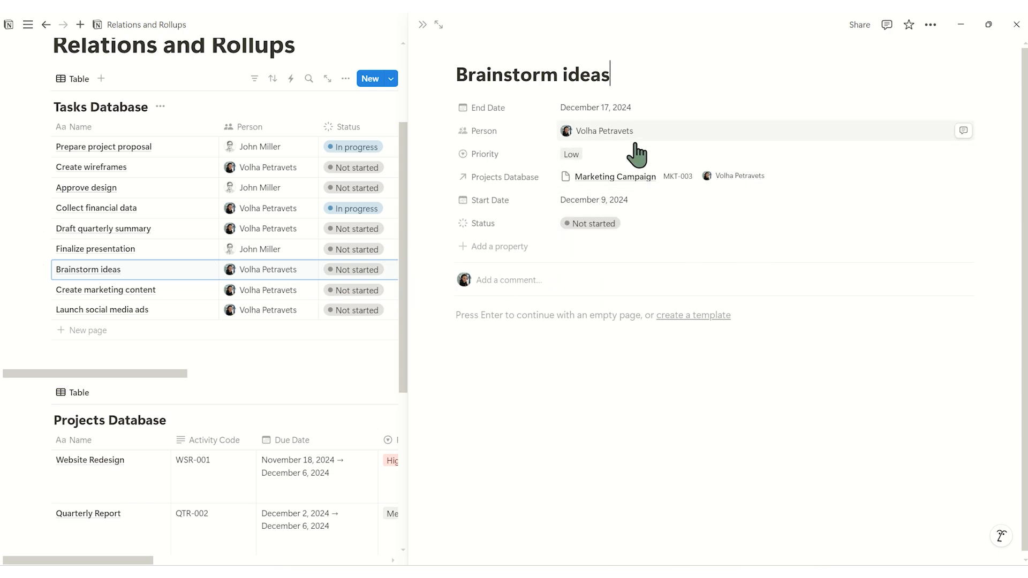
pyautogui.moveTo(419, 46)
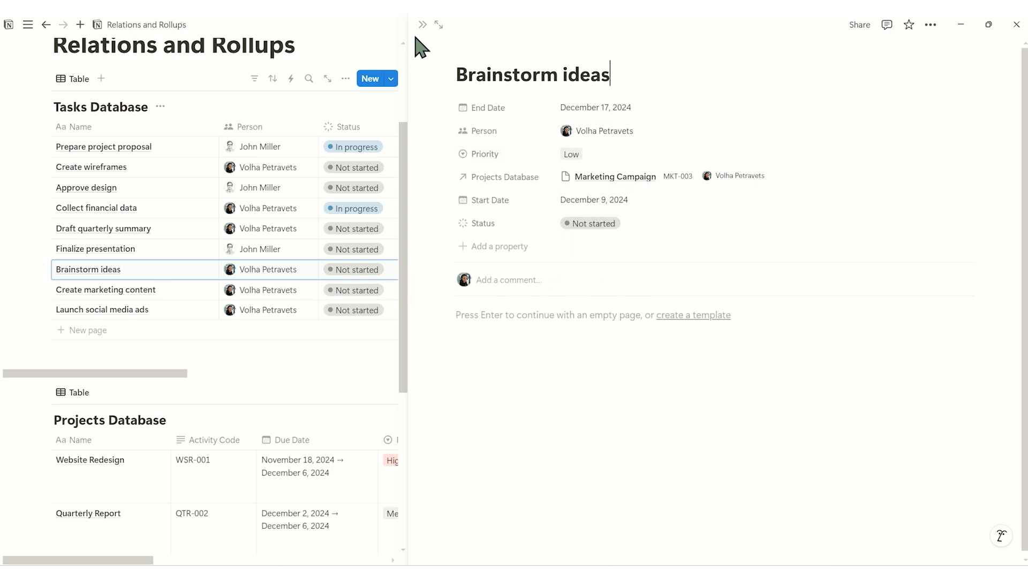
pyautogui.click(439, 24)
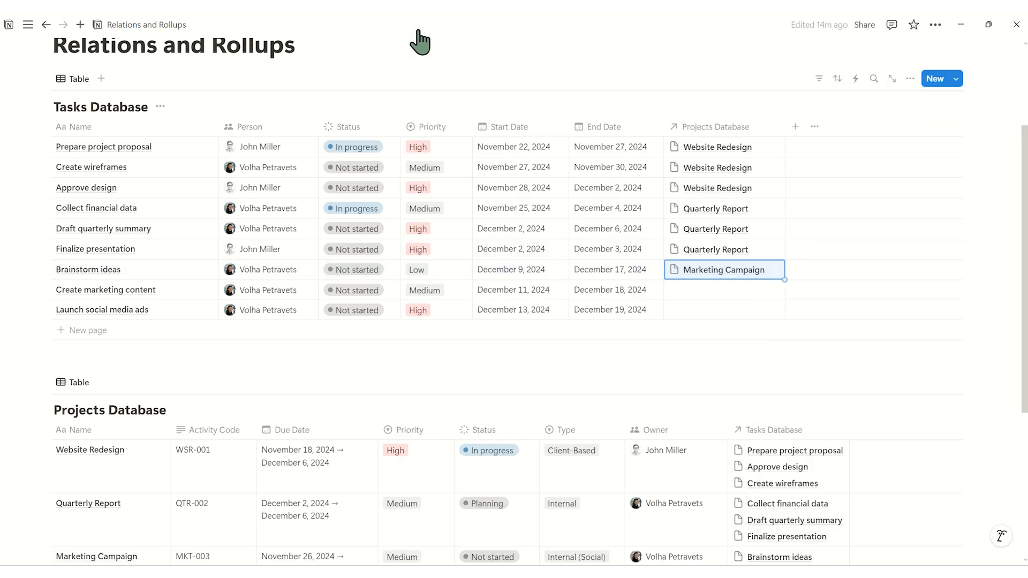
pyautogui.moveTo(691, 313)
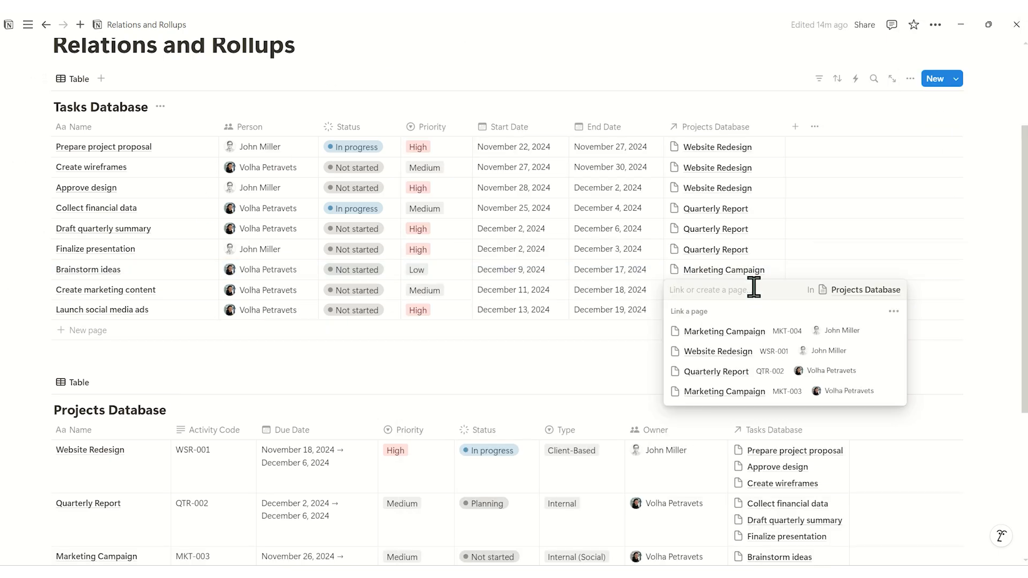
pyautogui.click(725, 391)
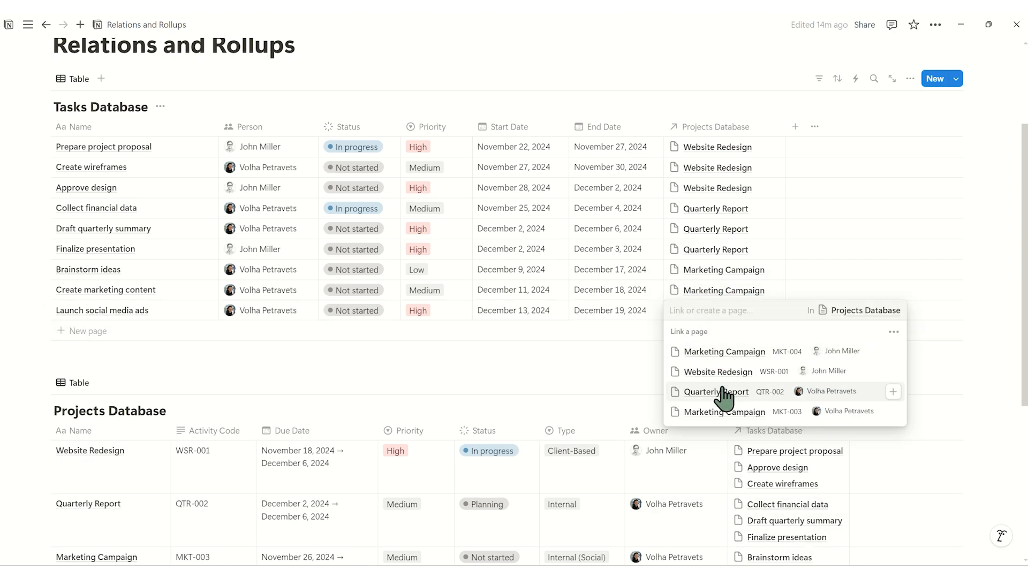
pyautogui.moveTo(724, 411)
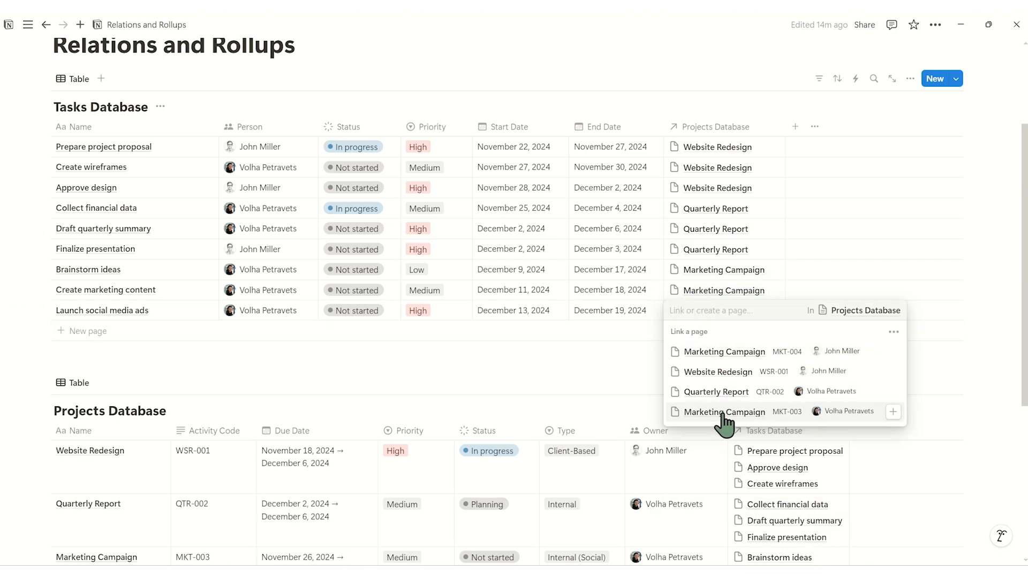
pyautogui.click(725, 412)
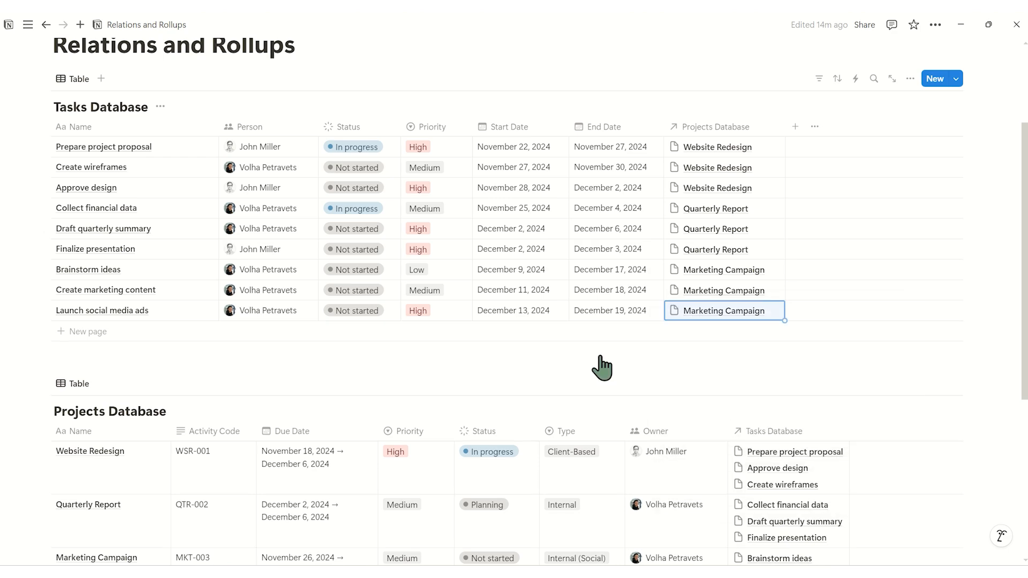
pyautogui.scroll(-3)
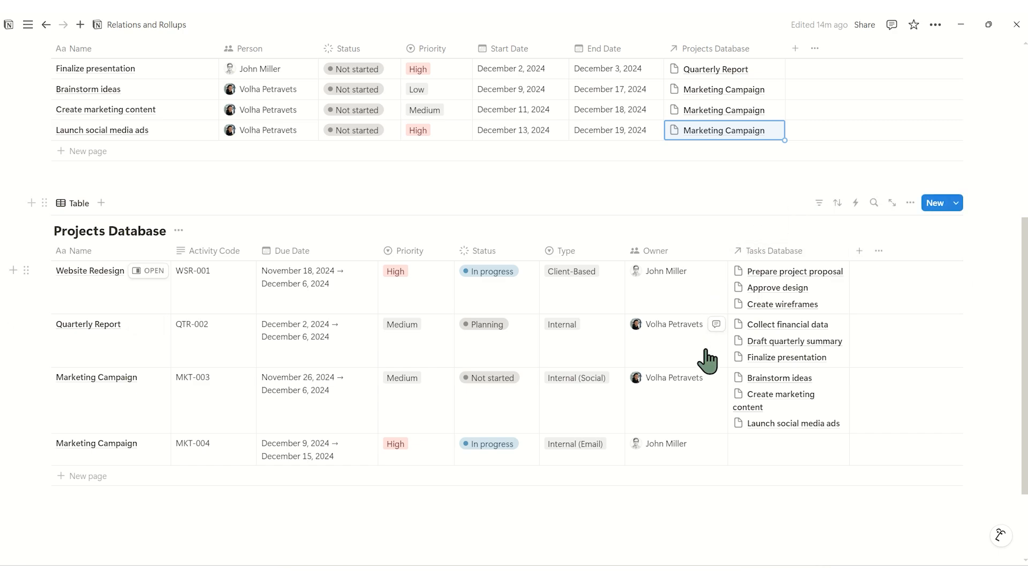
pyautogui.moveTo(858, 296)
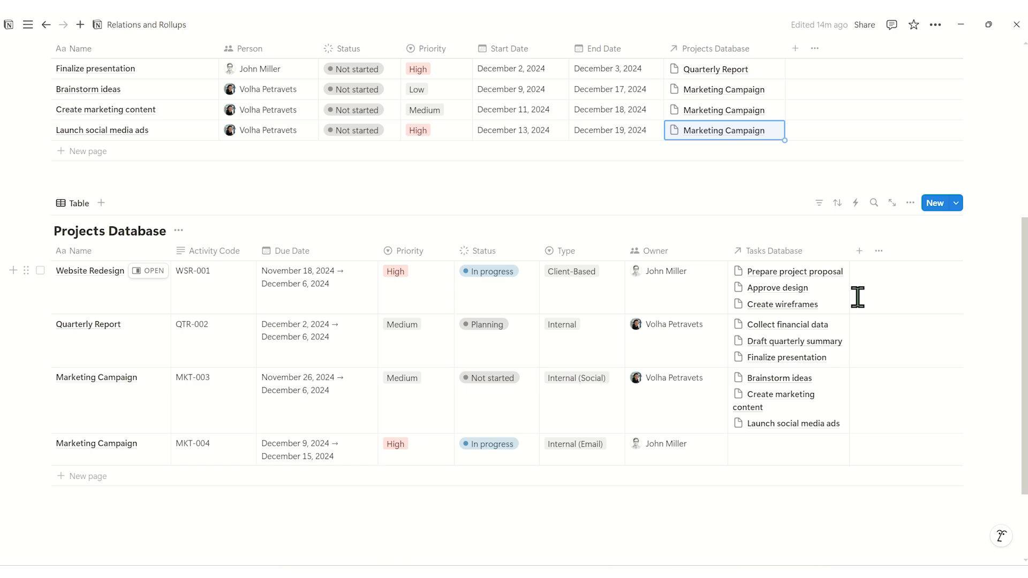
pyautogui.moveTo(902, 307)
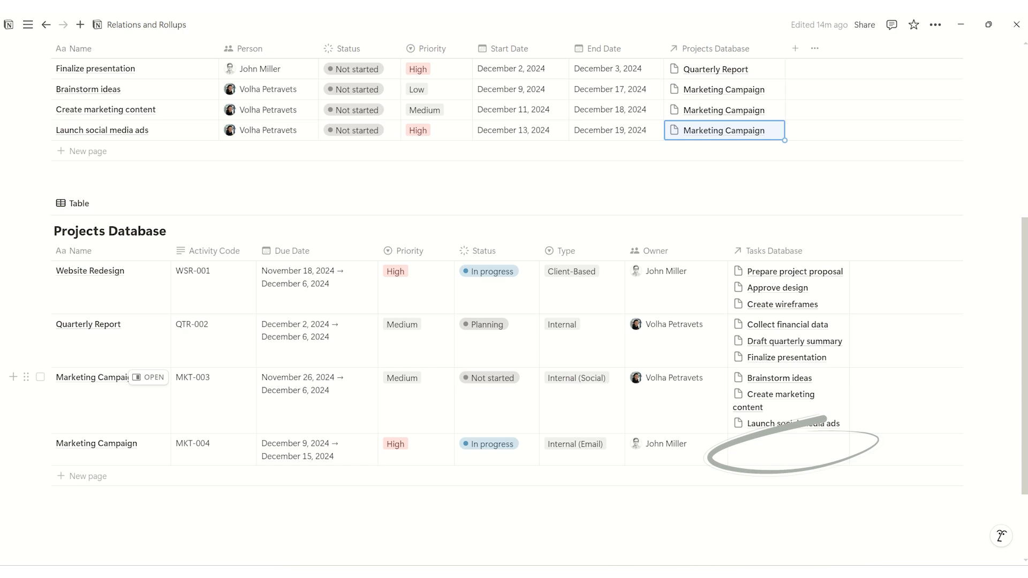
# - Create the task Plan email marketing strategy from MKT-004's Tasks Database cell
pyautogui.click(820, 449)
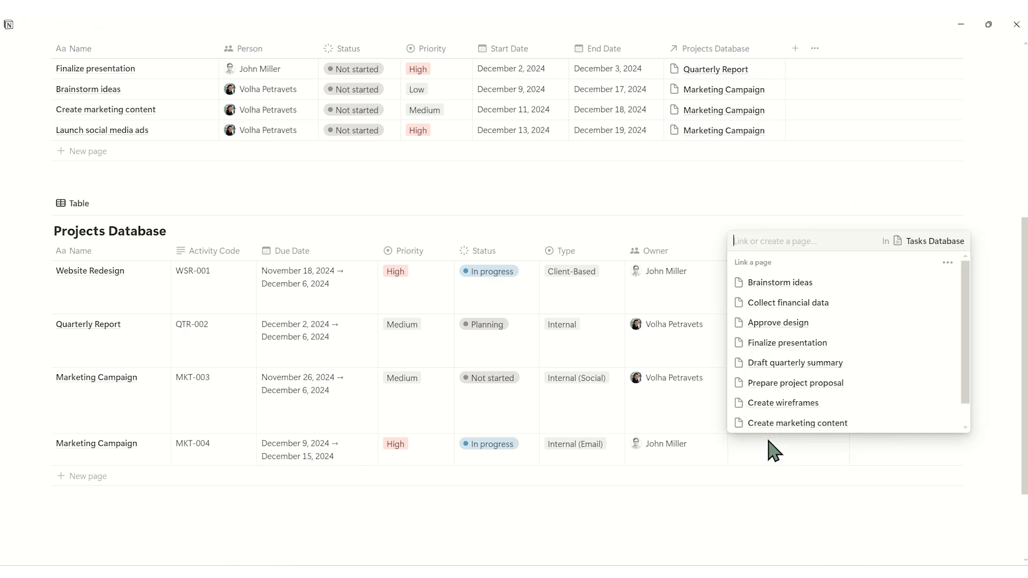
pyautogui.write('Plan email marketing strategy')
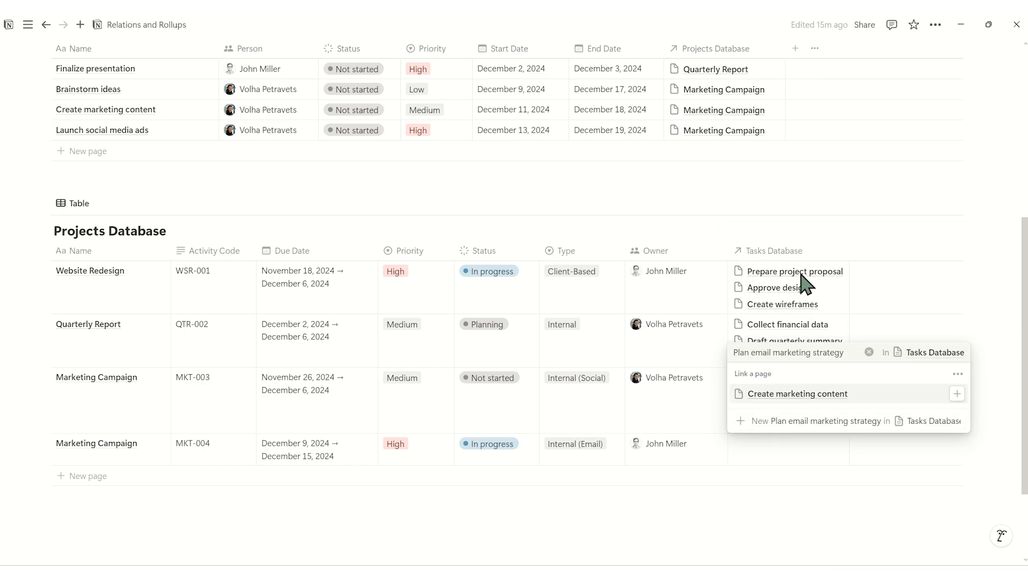
pyautogui.moveTo(799, 429)
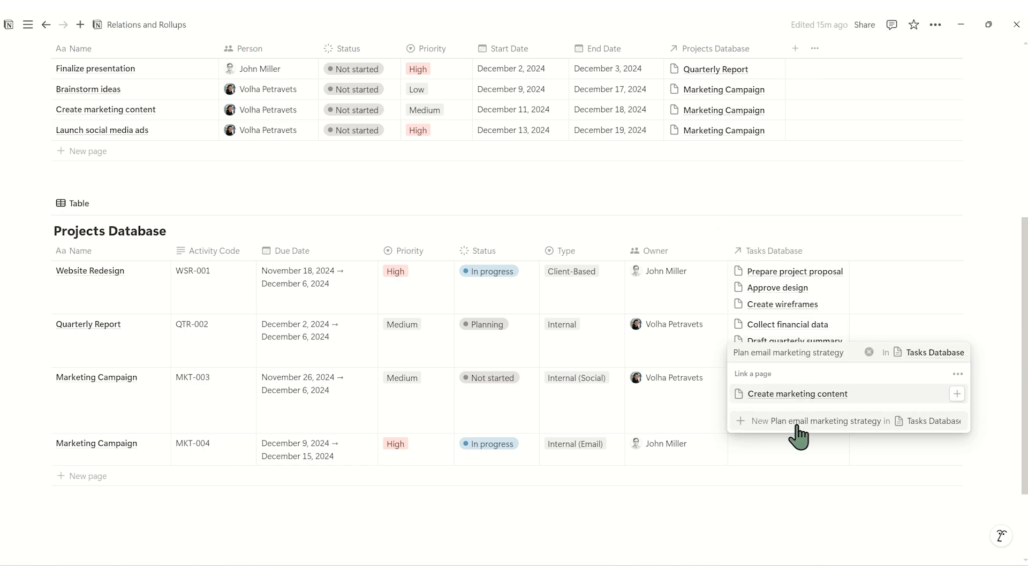
pyautogui.click(825, 420)
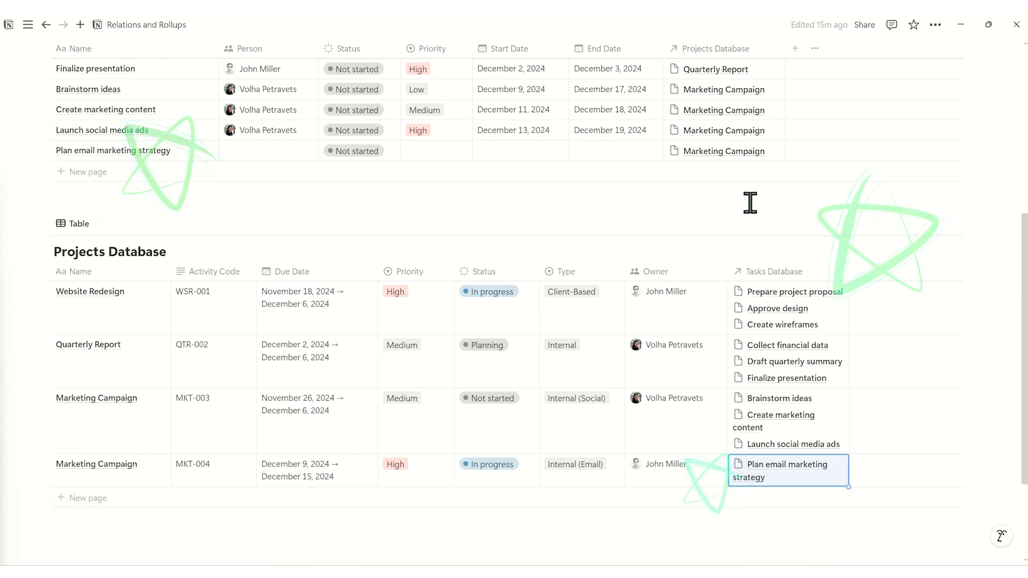
pyautogui.scroll(3)
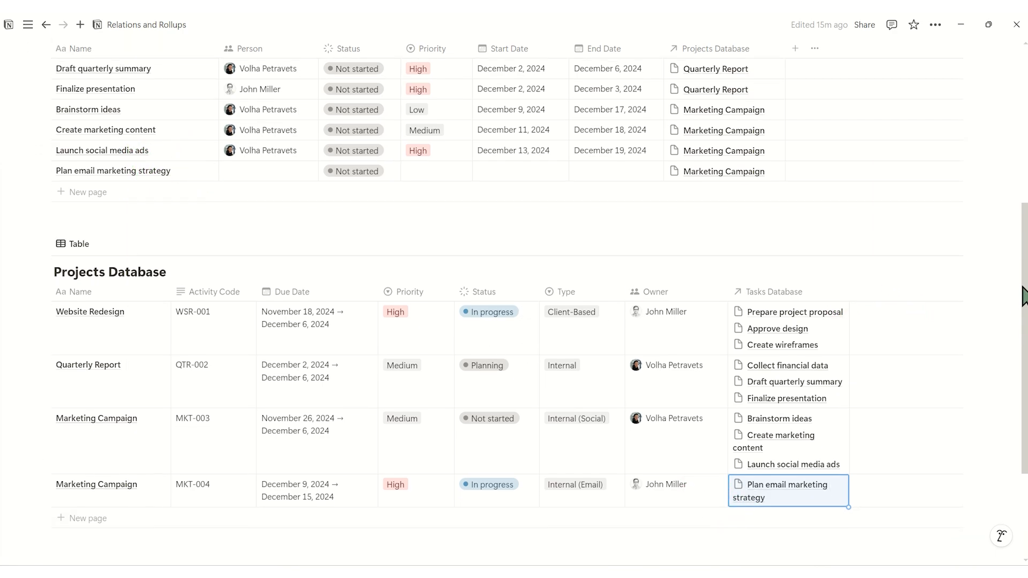
pyautogui.scroll(3)
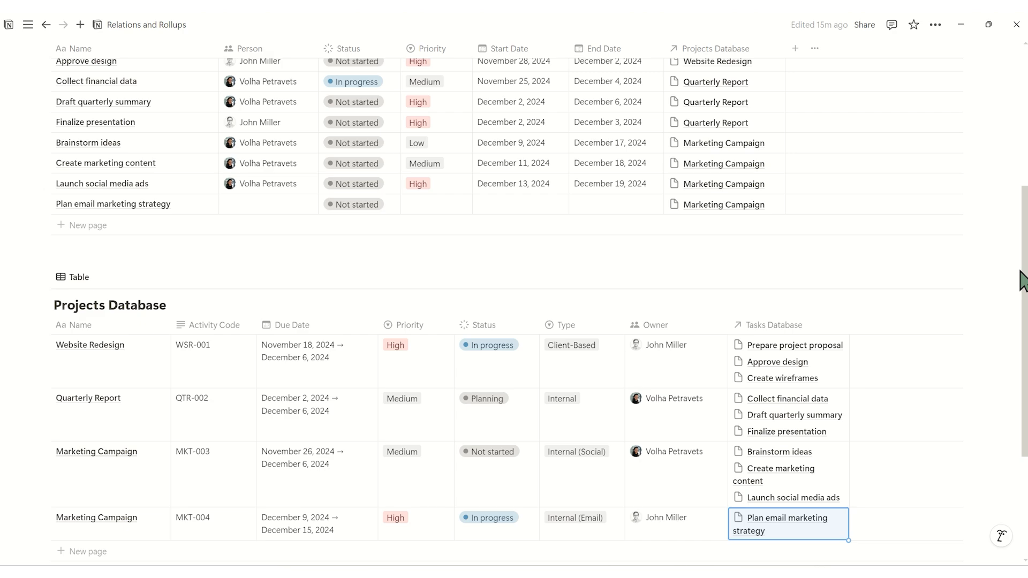
pyautogui.scroll(3)
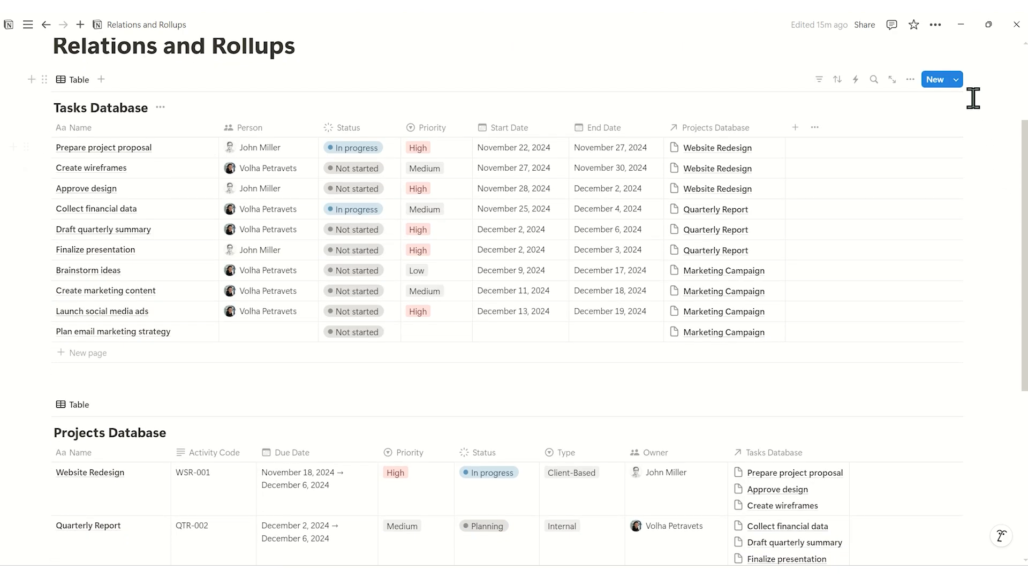
pyautogui.moveTo(970, 84)
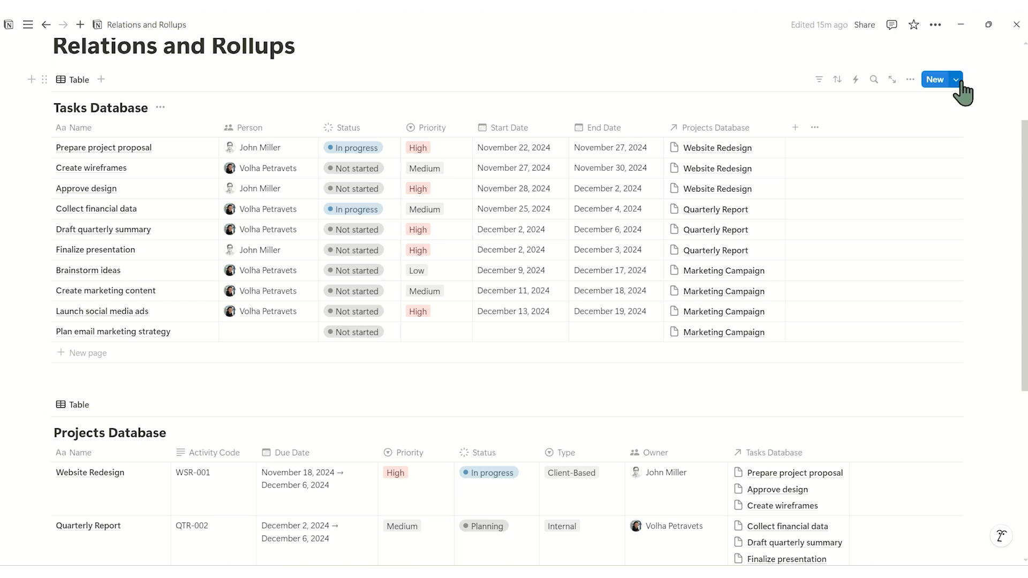
# - Create a New page template with a checkmark icon and make it default for all views
pyautogui.click(934, 79)
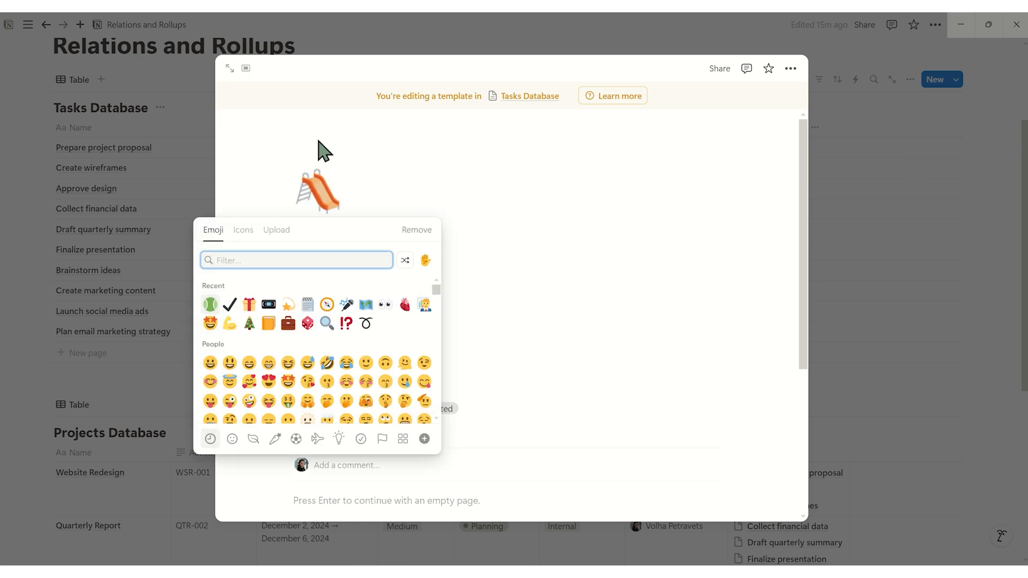
pyautogui.click(242, 230)
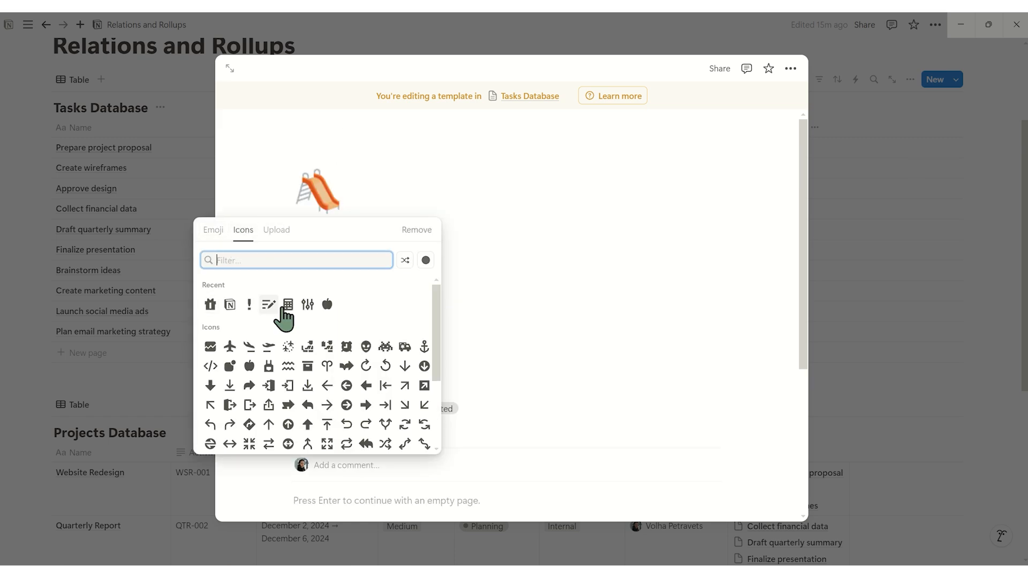
pyautogui.click(268, 305)
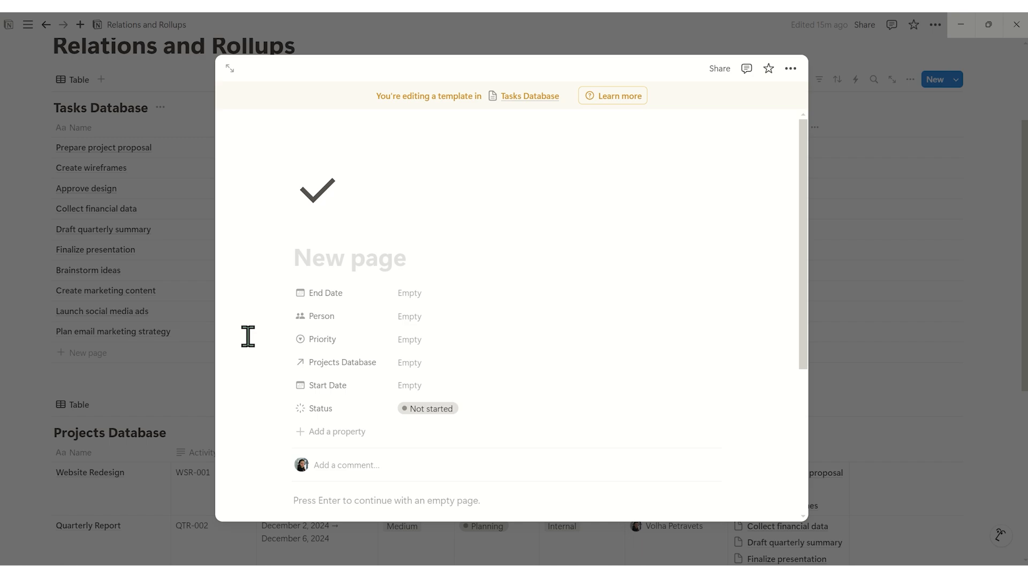
pyautogui.click(935, 79)
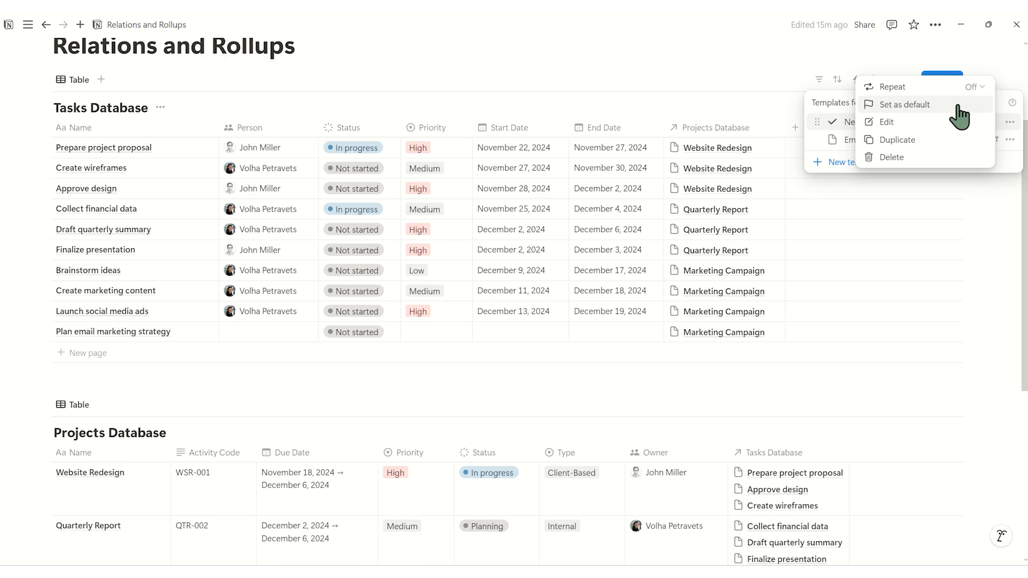
pyautogui.click(907, 104)
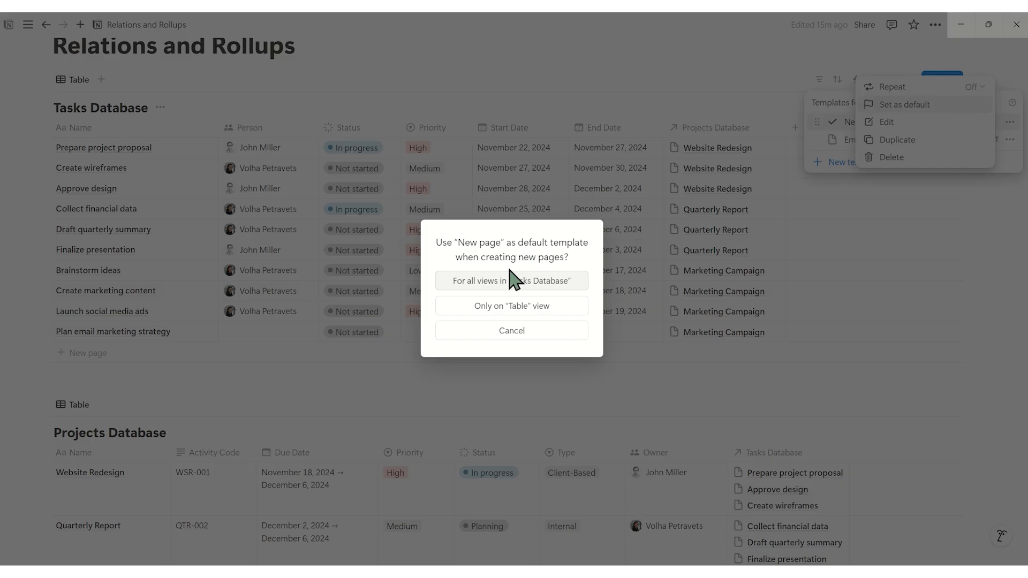
pyautogui.click(511, 281)
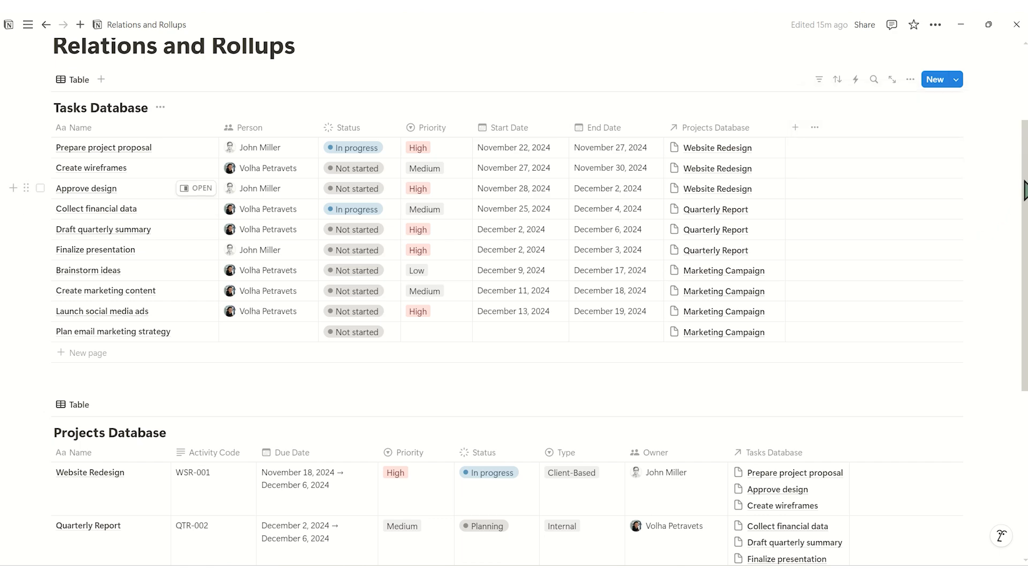
# - Create Write email copy and Set up email automation as tasks linked to MKT-004
pyautogui.click(787, 481)
pyautogui.write('Write email copy')
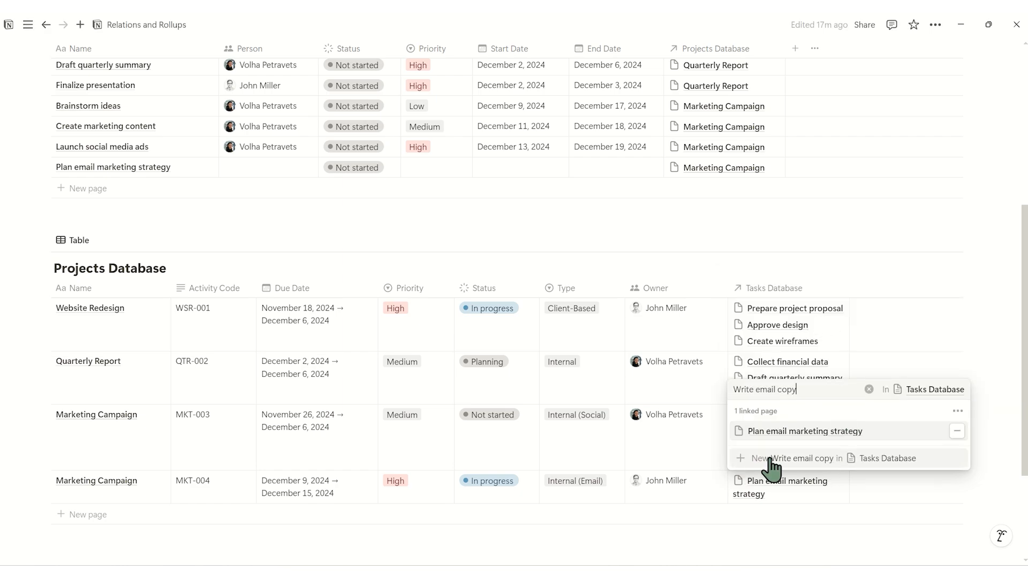
pyautogui.click(801, 458)
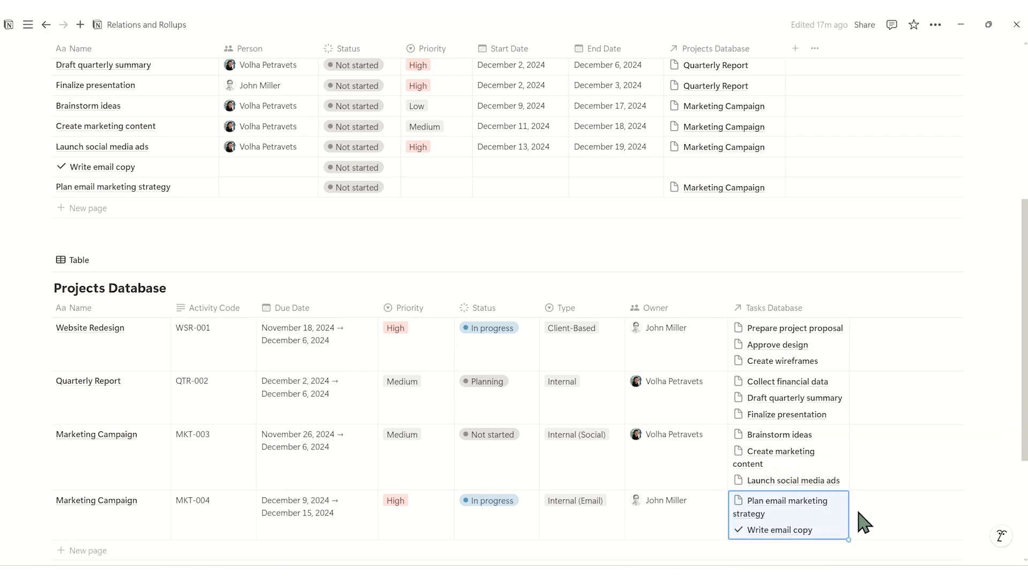
pyautogui.write('Set up email automation')
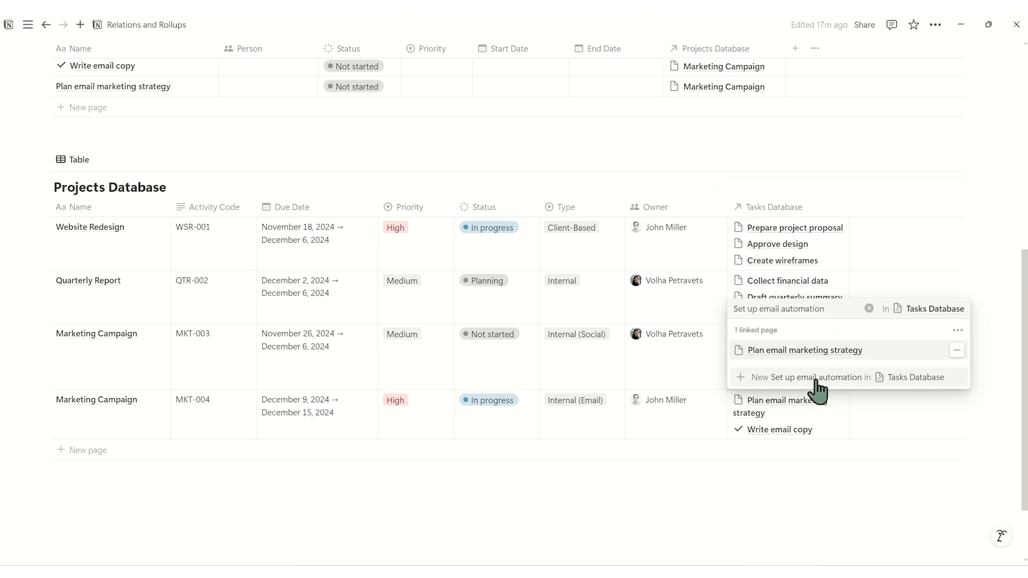
pyautogui.click(817, 377)
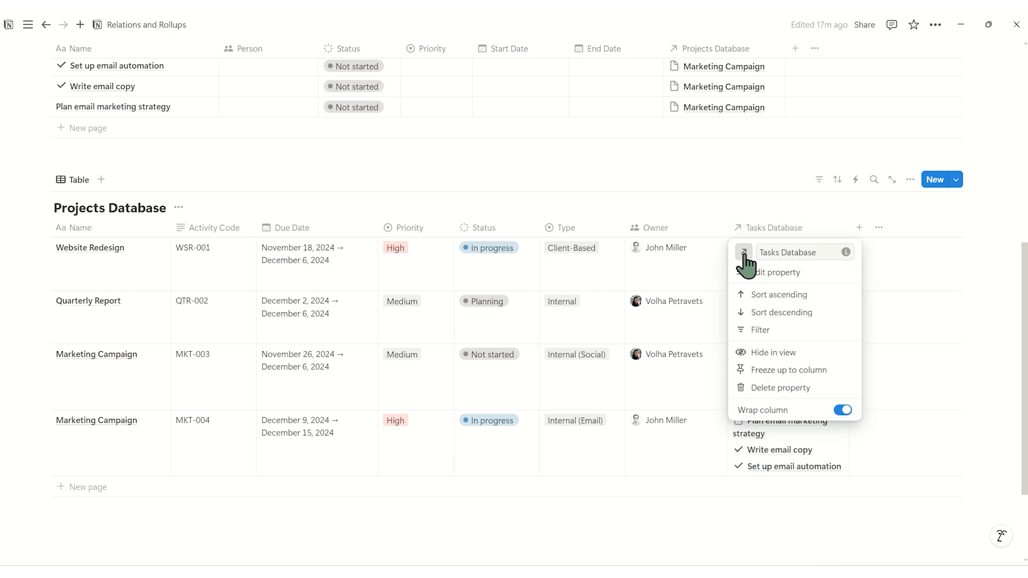
# - Give the Tasks Database relation column a checkmark icon
pyautogui.click(744, 252)
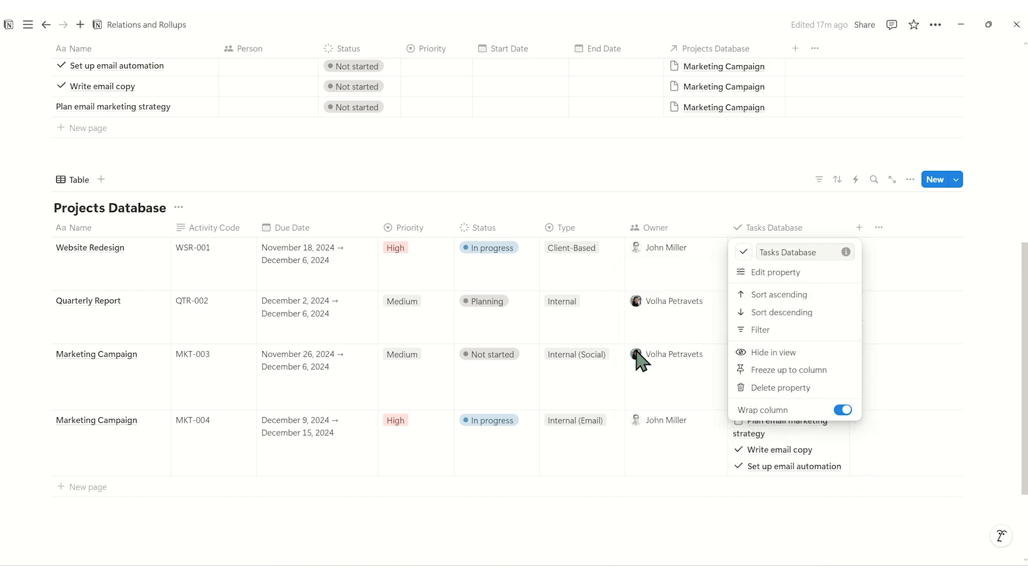
pyautogui.moveTo(693, 517)
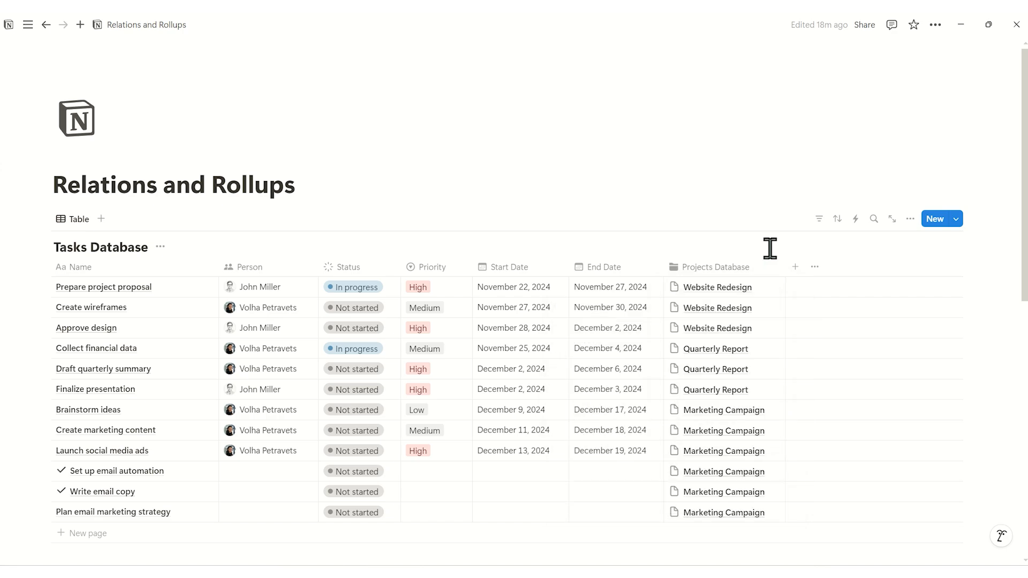
# - Limit the Projects Database relation on tasks to 1 page per task
pyautogui.click(715, 267)
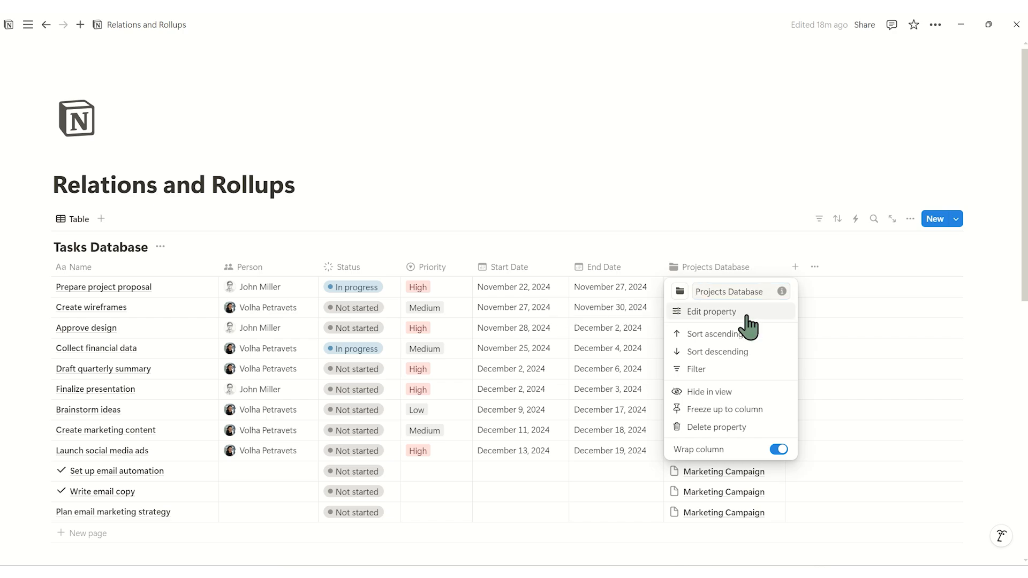
pyautogui.click(709, 311)
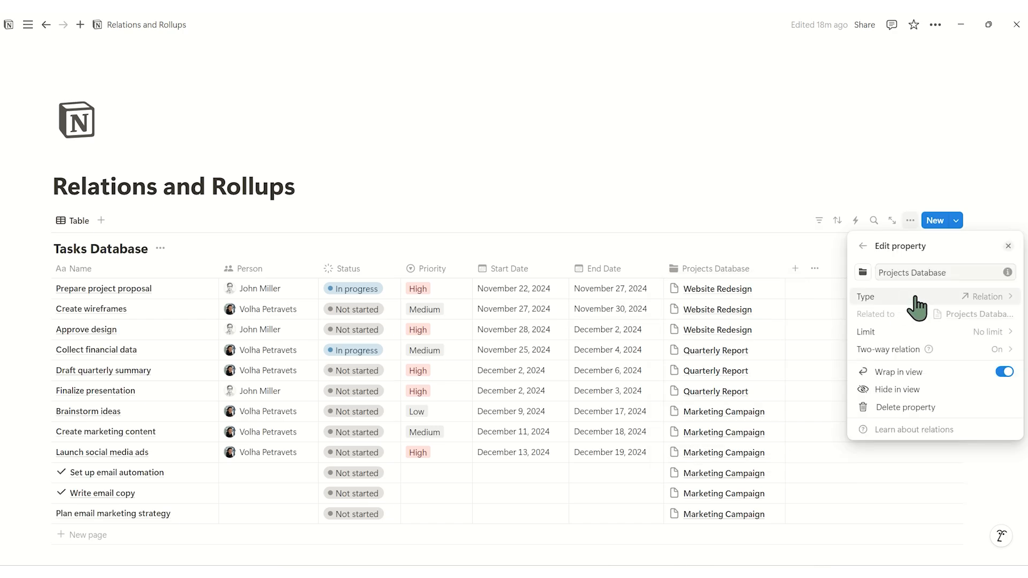
pyautogui.click(990, 331)
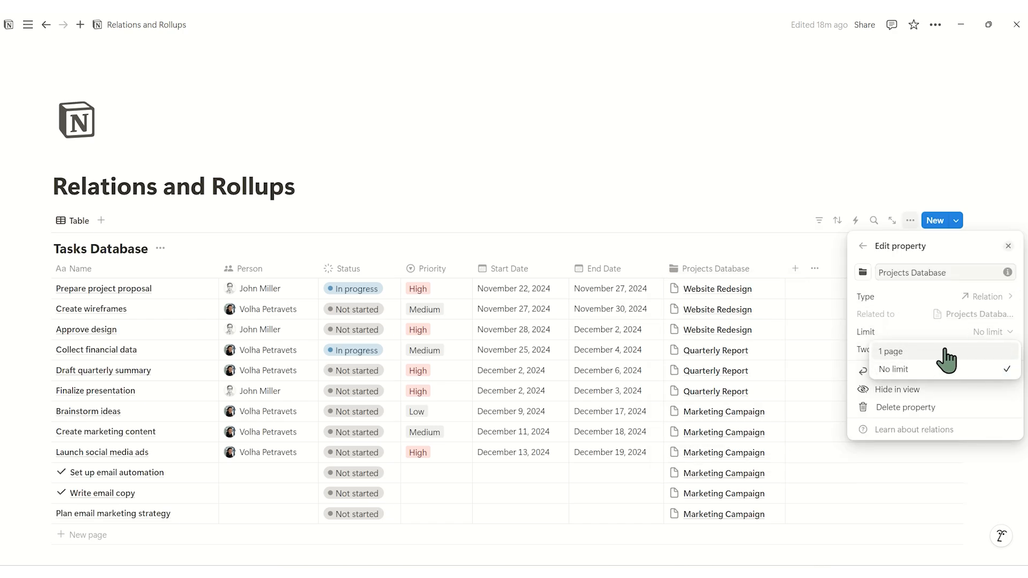
pyautogui.click(894, 351)
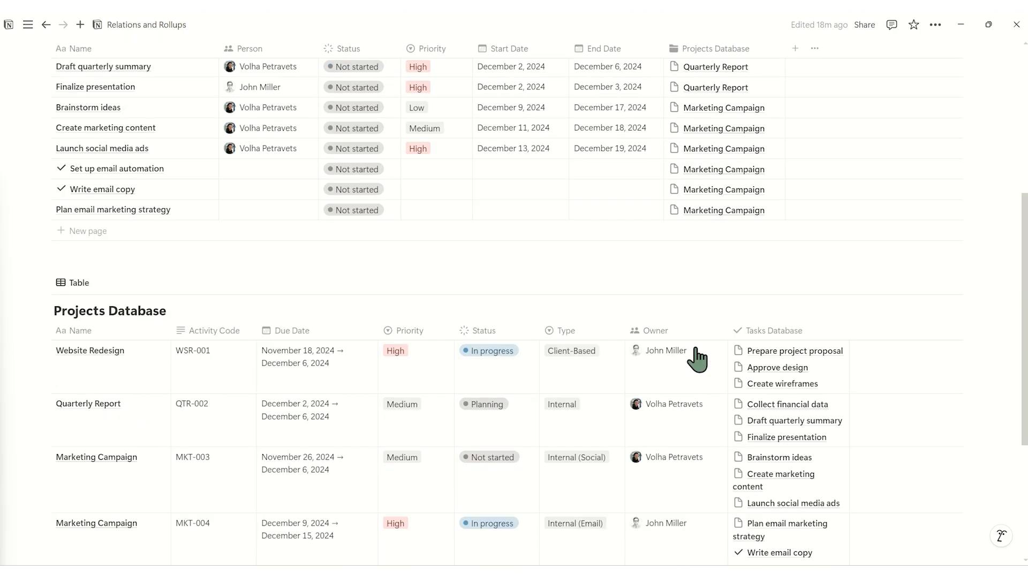
# - Toggle wrapping off and back on for the Tasks Database column while reviewing the tasks
pyautogui.scroll(-3)
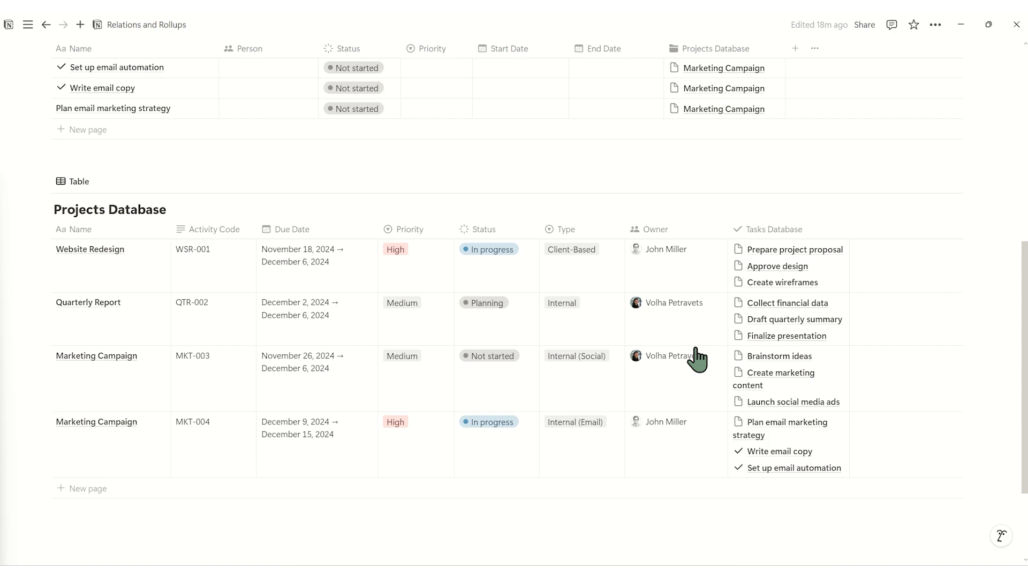
pyautogui.moveTo(88, 447)
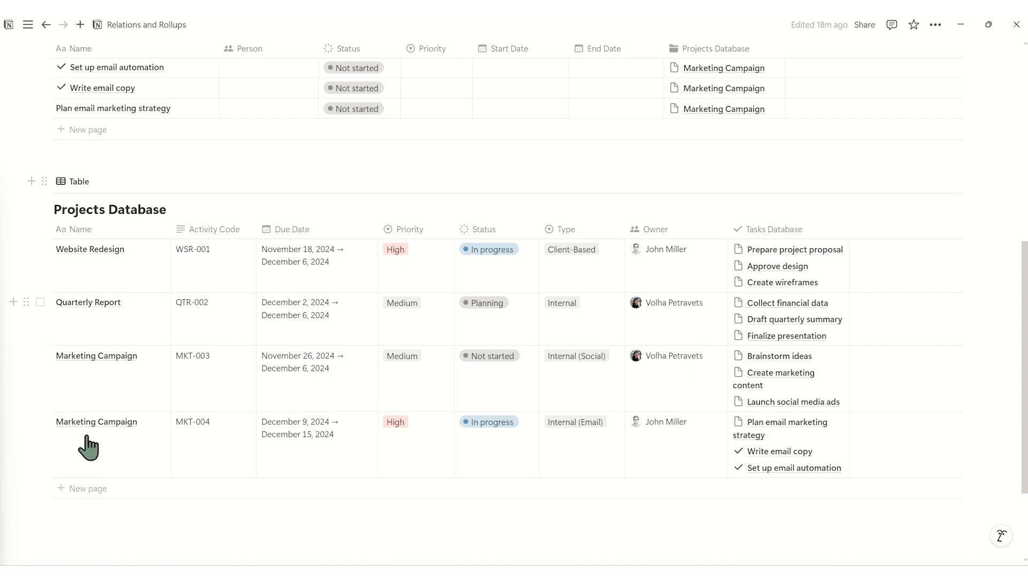
pyautogui.click(773, 229)
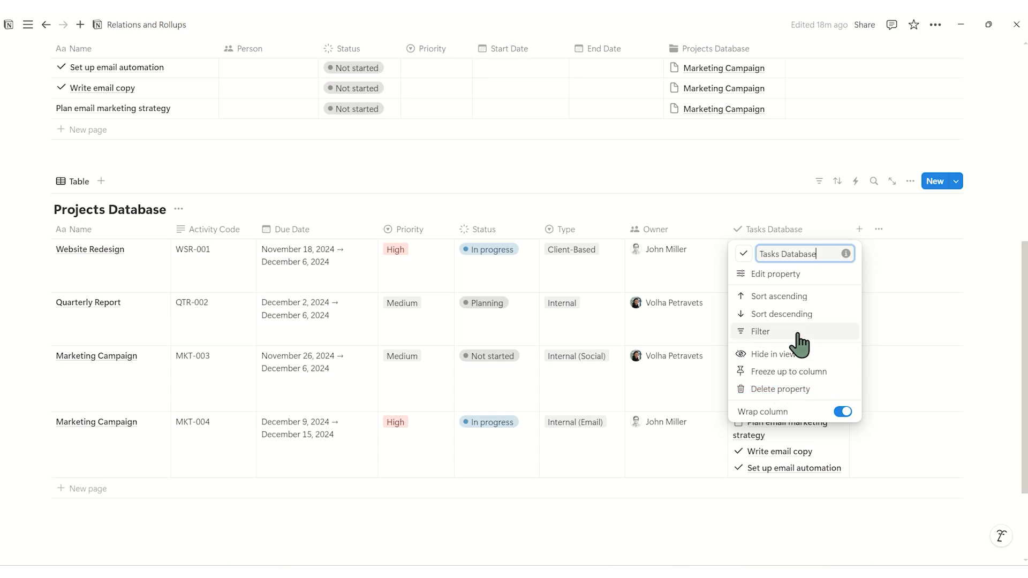
pyautogui.click(842, 412)
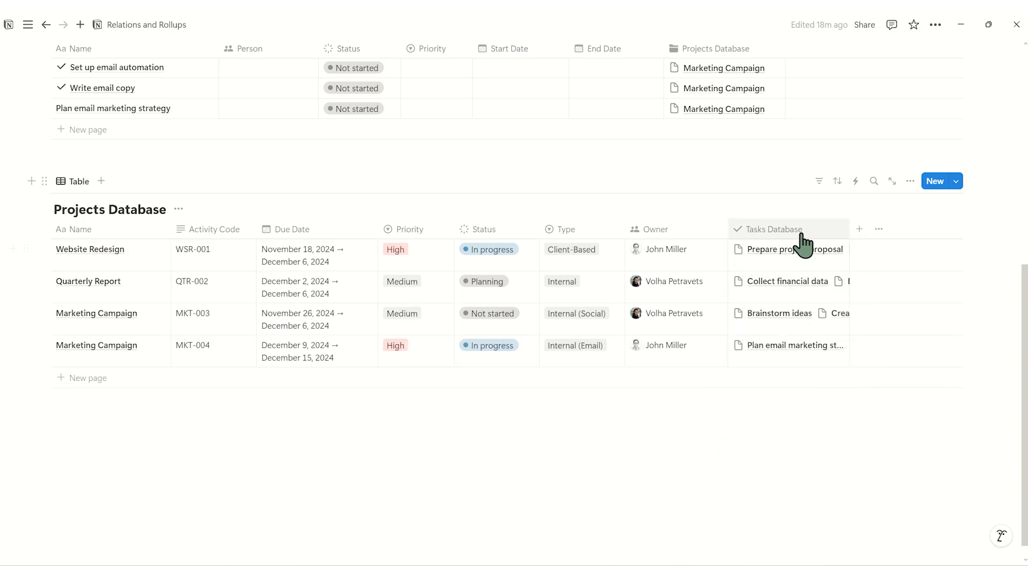
pyautogui.click(772, 229)
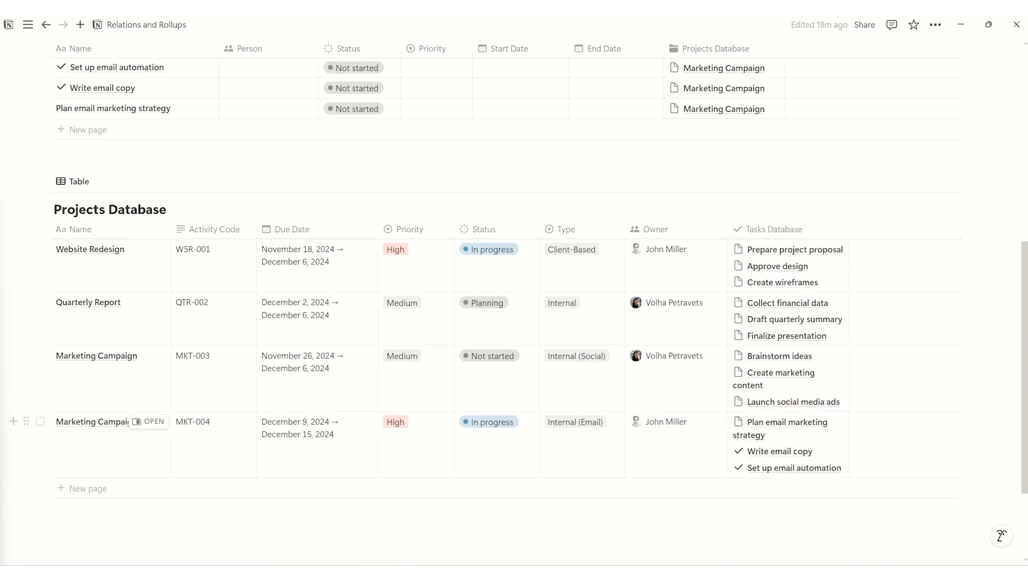
pyautogui.scroll(3)
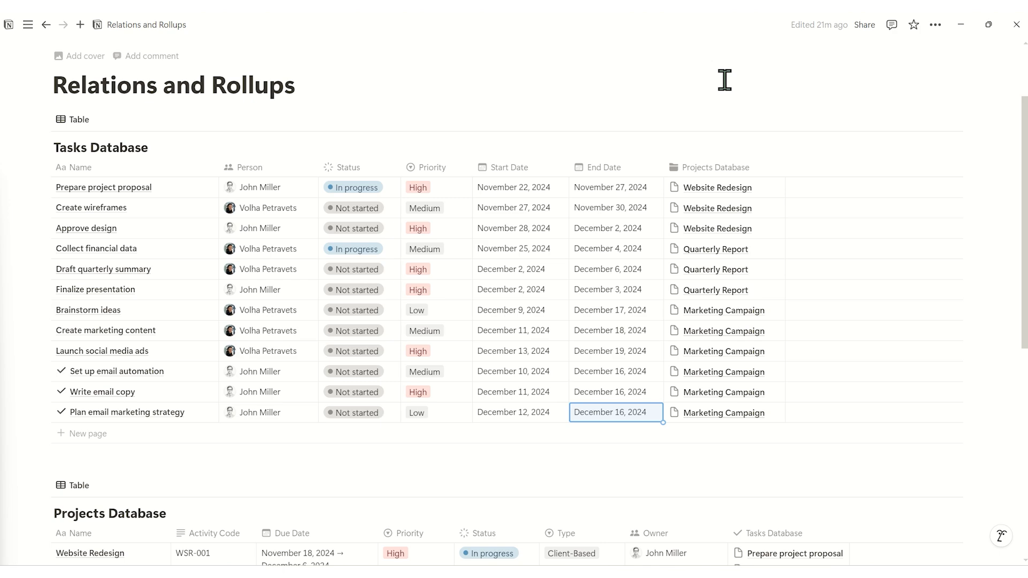
pyautogui.moveTo(663, 368)
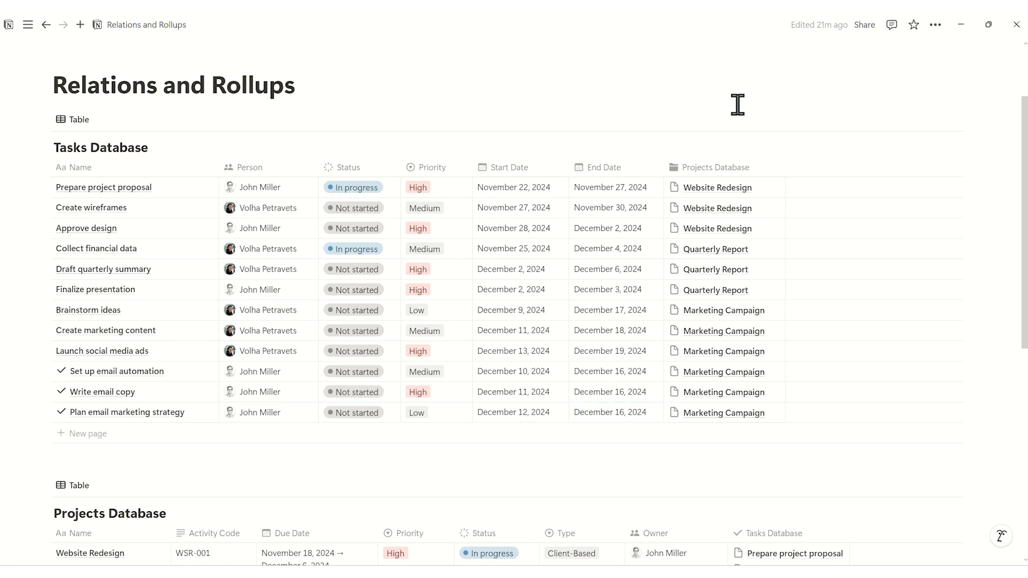
# - Add a Rollup property on tasks showing the Projects Database Due Date, calculated as Latest date
pyautogui.click(795, 167)
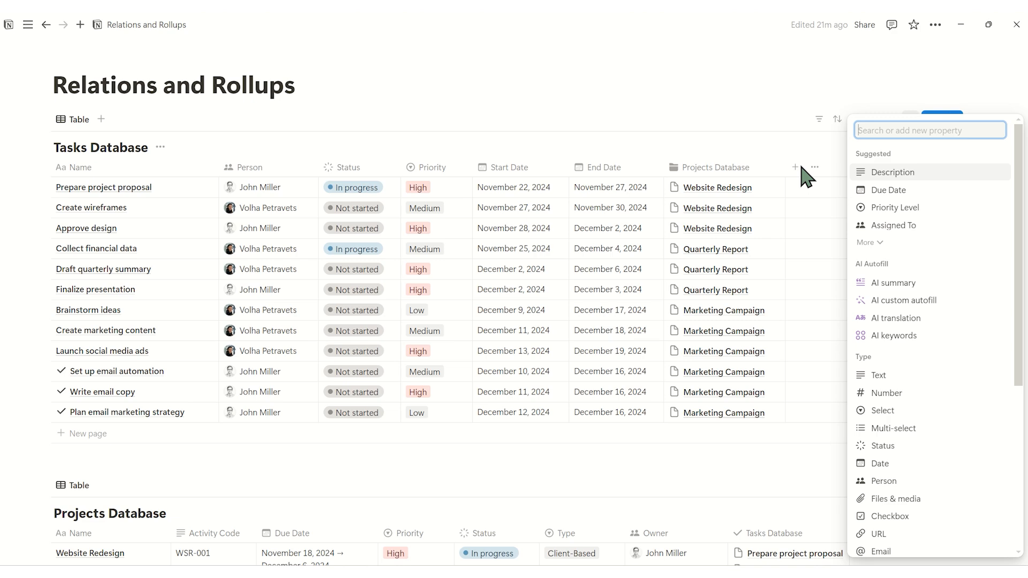
pyautogui.scroll(-3)
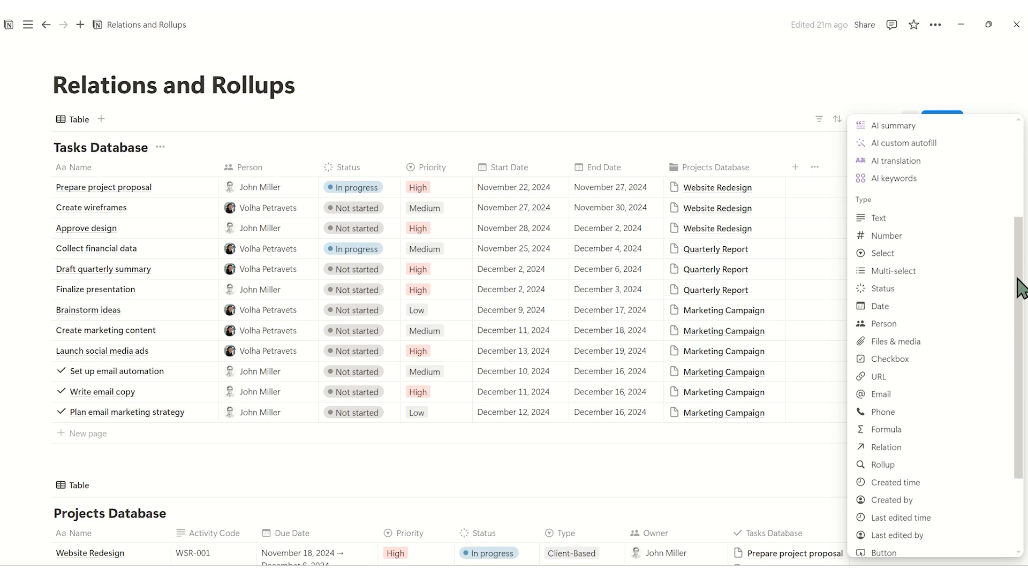
pyautogui.click(883, 465)
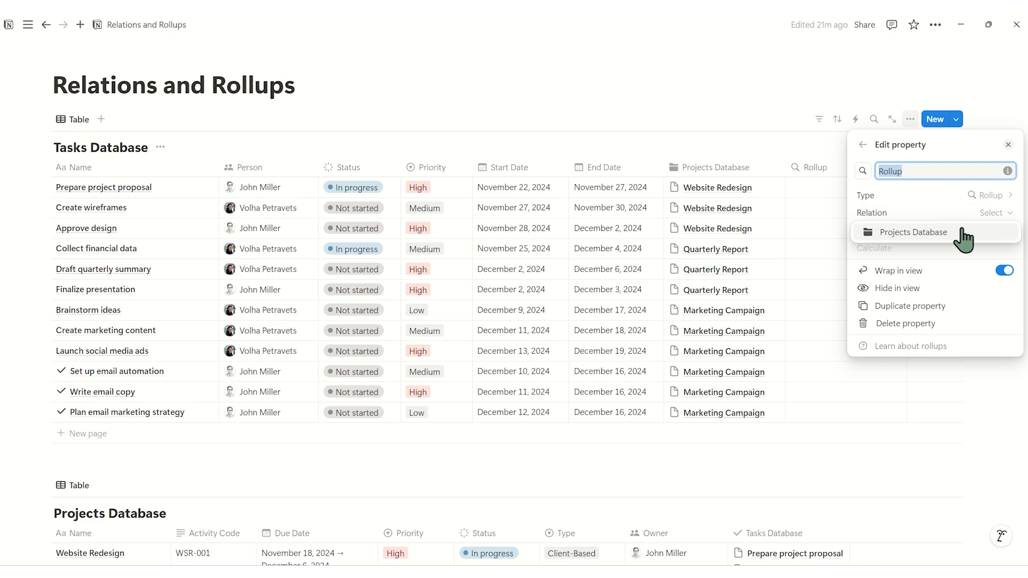
pyautogui.click(912, 232)
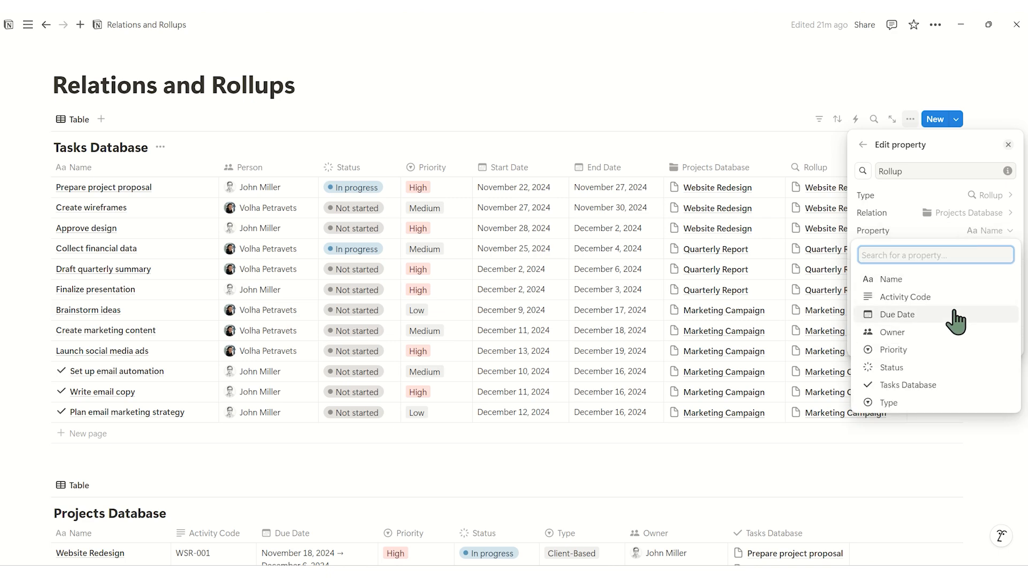
pyautogui.moveTo(950, 285)
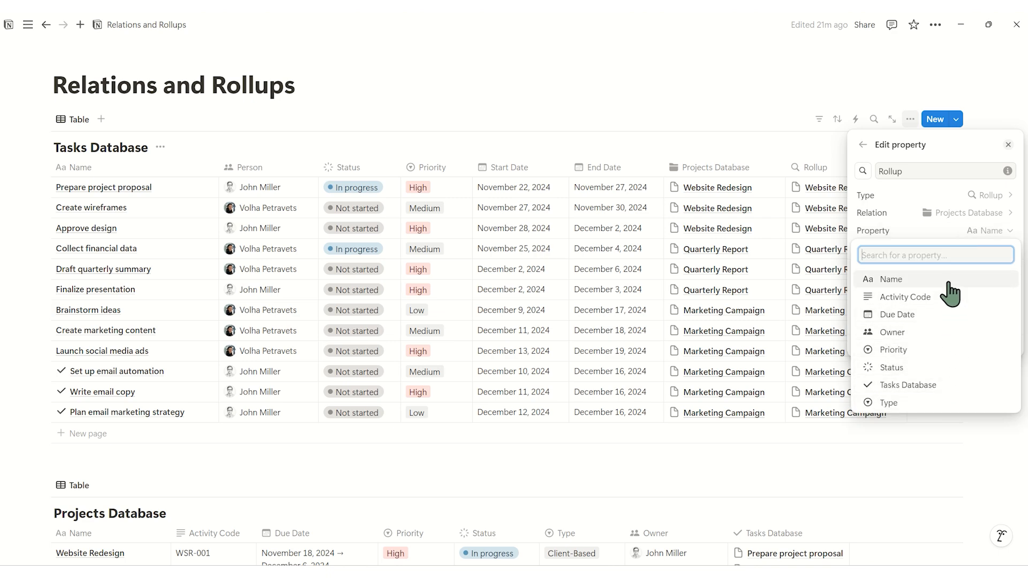
pyautogui.moveTo(947, 321)
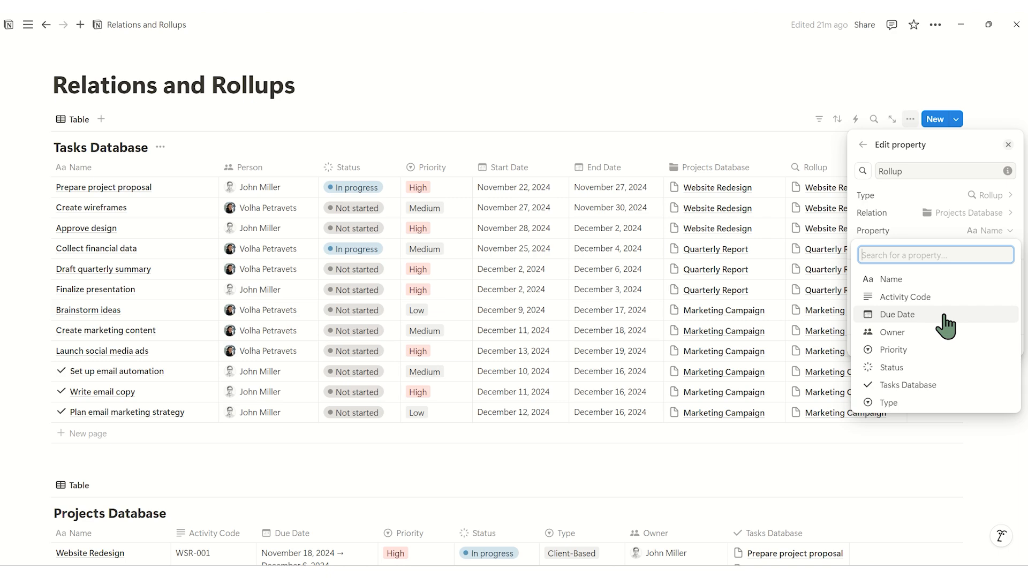
pyautogui.click(899, 315)
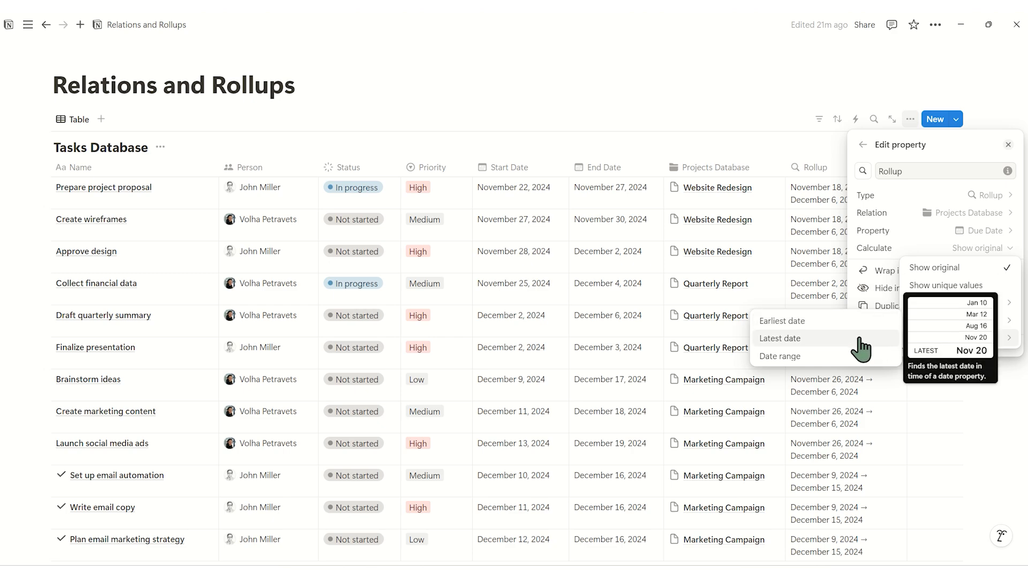
pyautogui.click(780, 339)
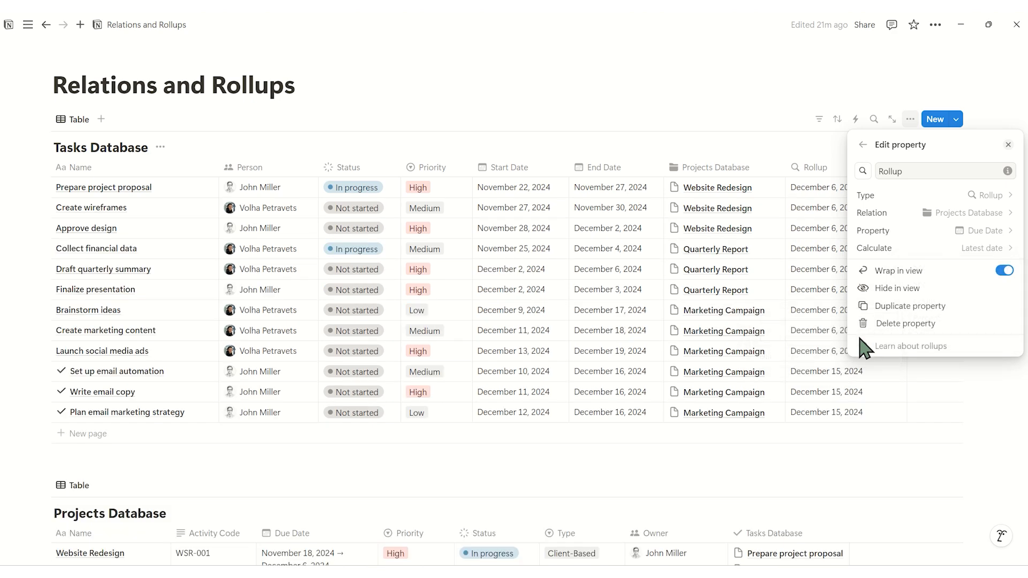
pyautogui.moveTo(846, 144)
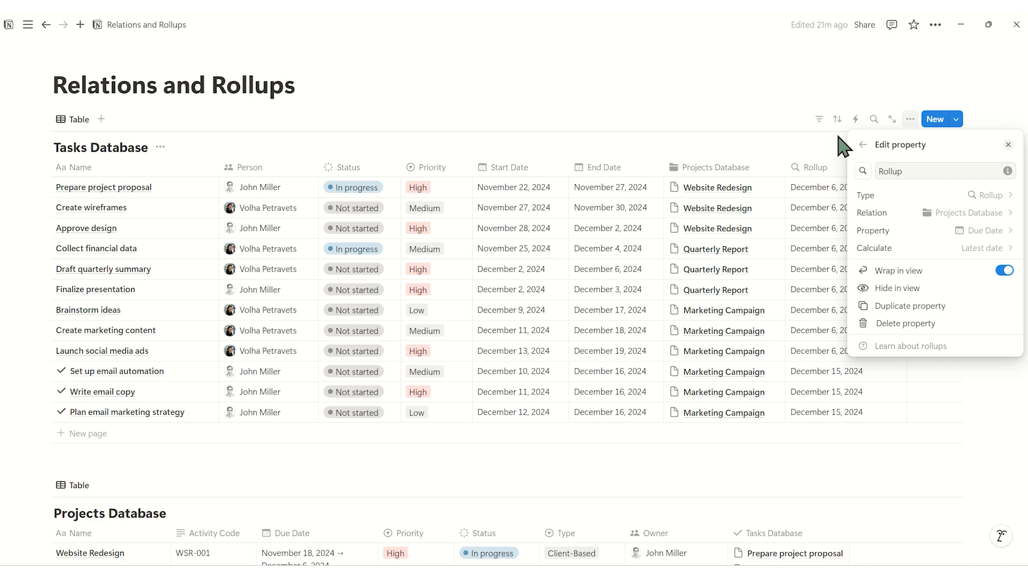
pyautogui.moveTo(841, 156)
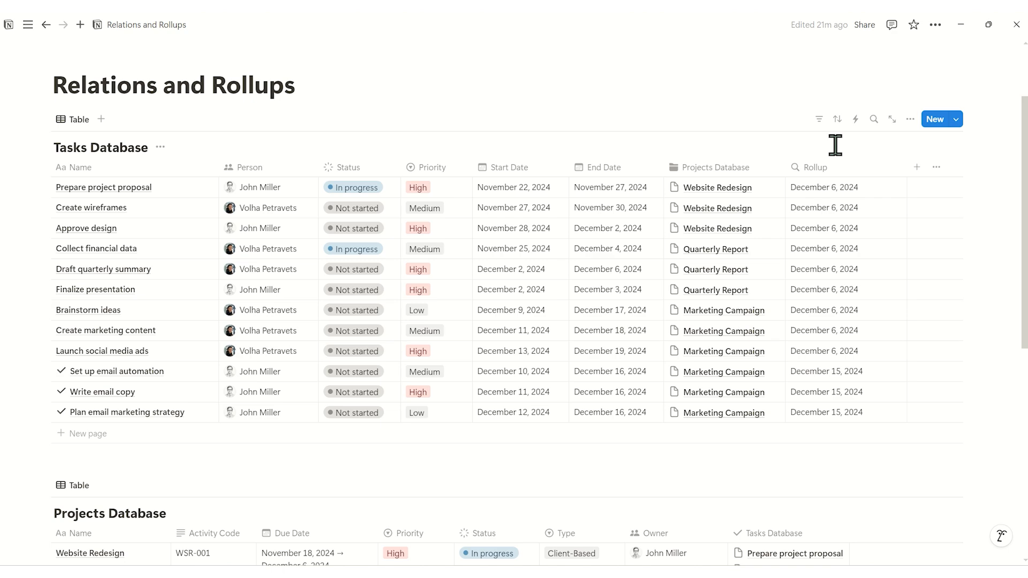
pyautogui.moveTo(92, 208)
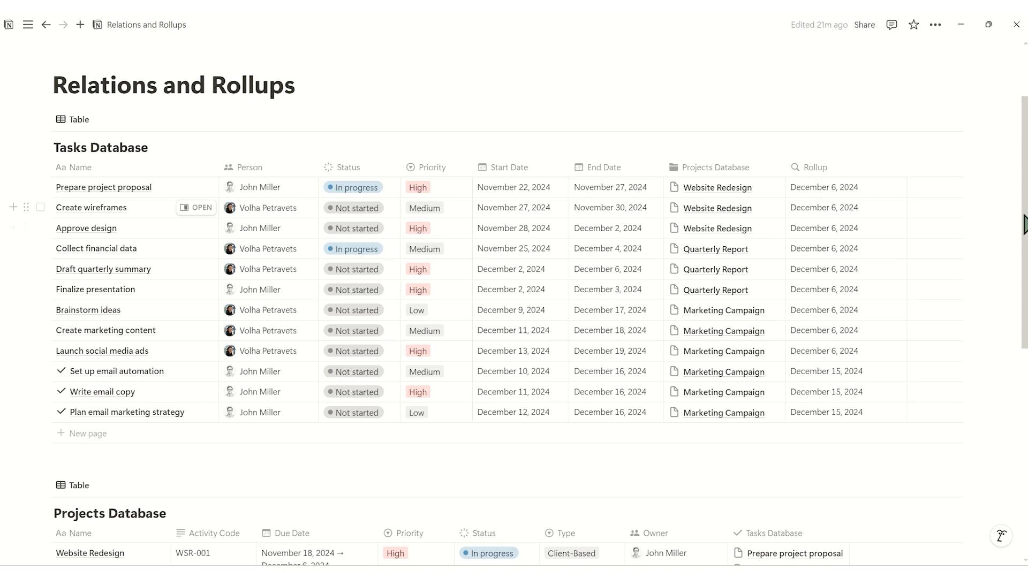
# - Configure the Projects Database rollup through the Tasks Database relation on the chosen task property
pyautogui.scroll(-3)
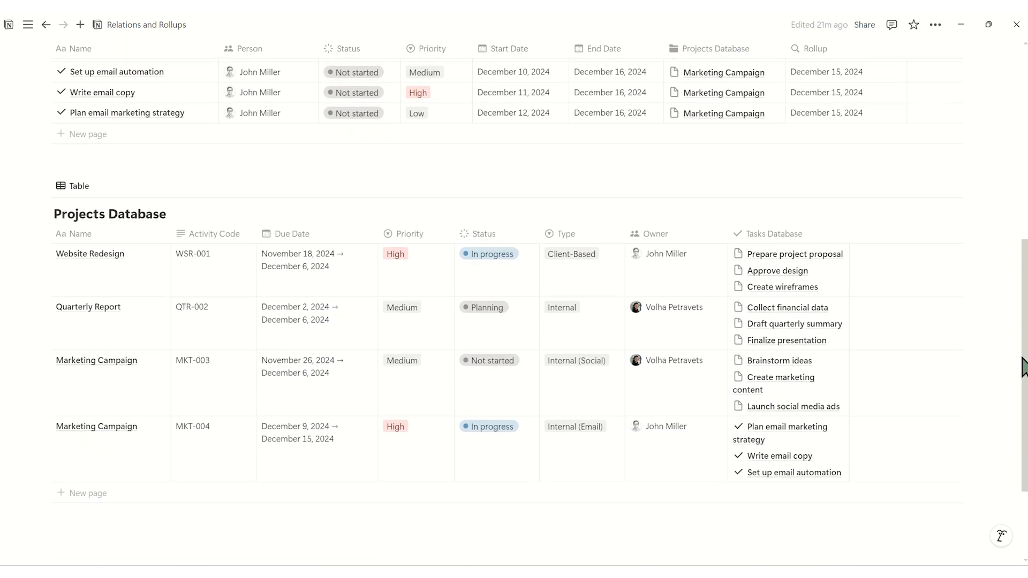
pyautogui.scroll(-3)
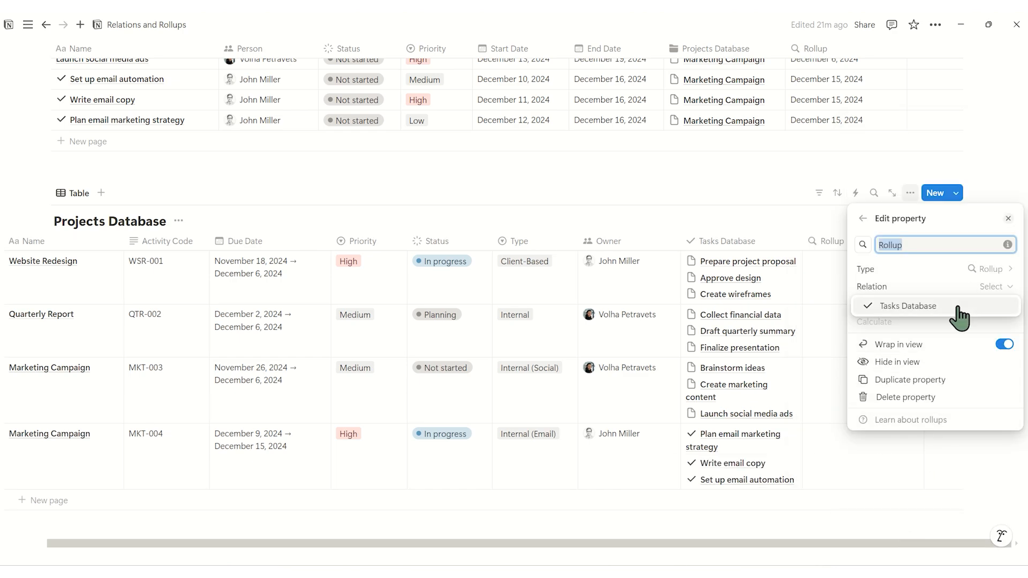
pyautogui.click(909, 306)
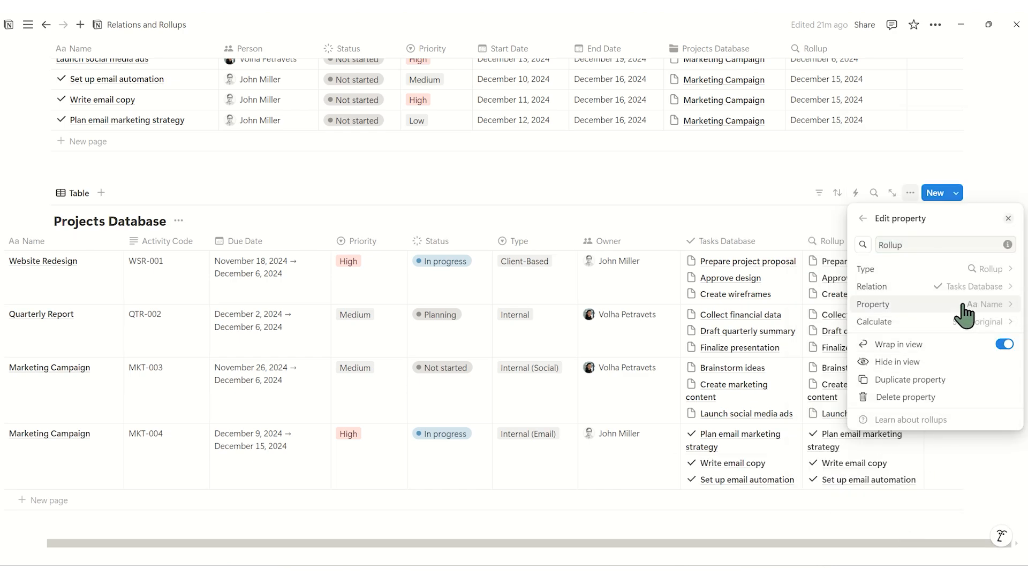
pyautogui.click(984, 304)
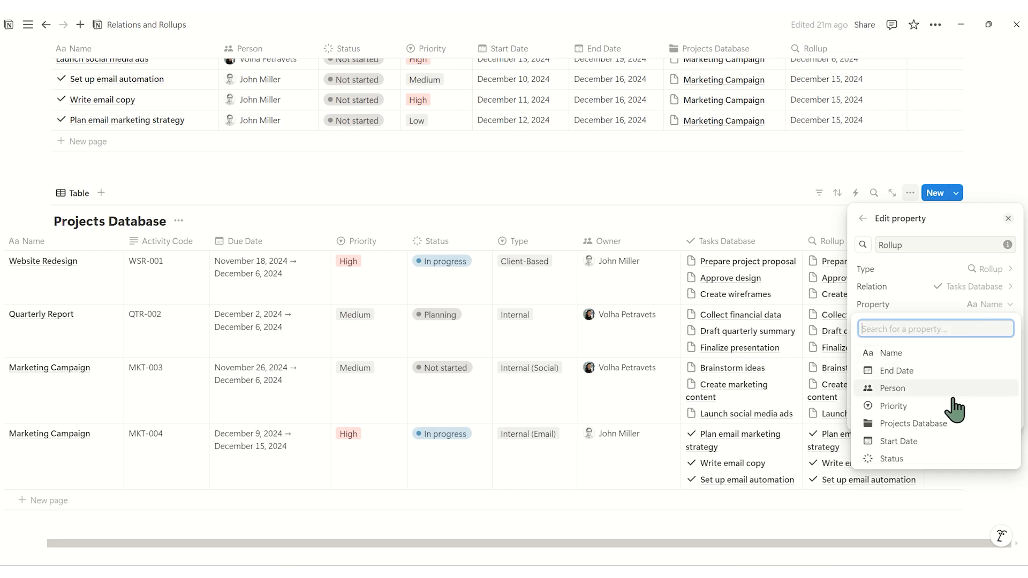
pyautogui.click(891, 458)
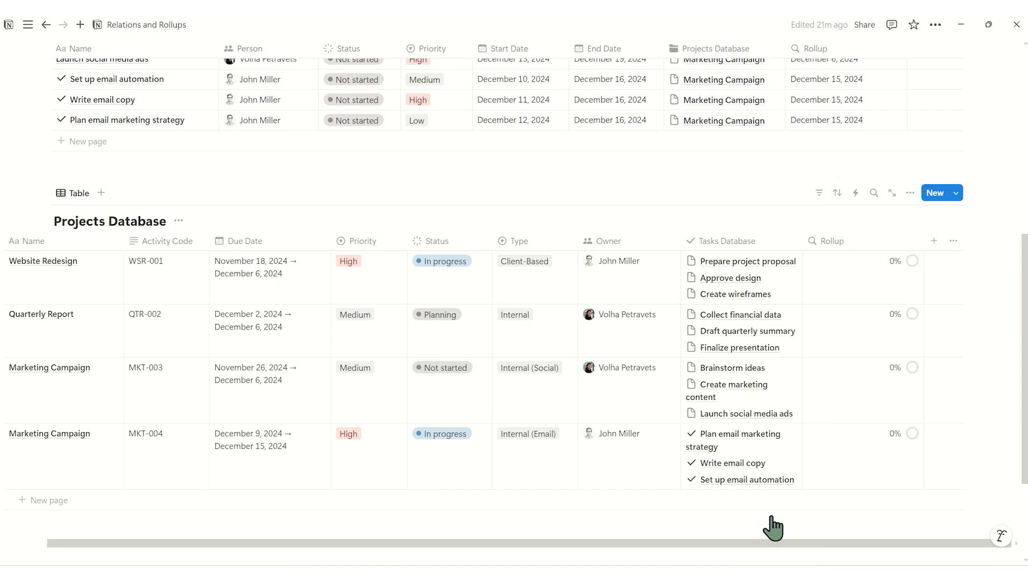
# - Change task Status cells to Done so project rollups read 100%, 66.7%, 66.7% and 33.3%
pyautogui.scroll(3)
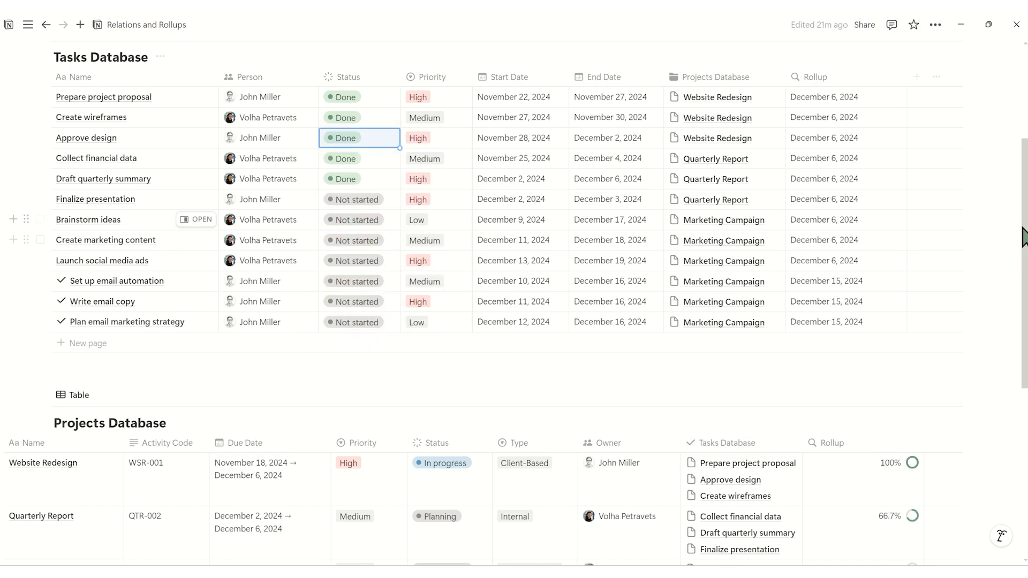
pyautogui.scroll(-3)
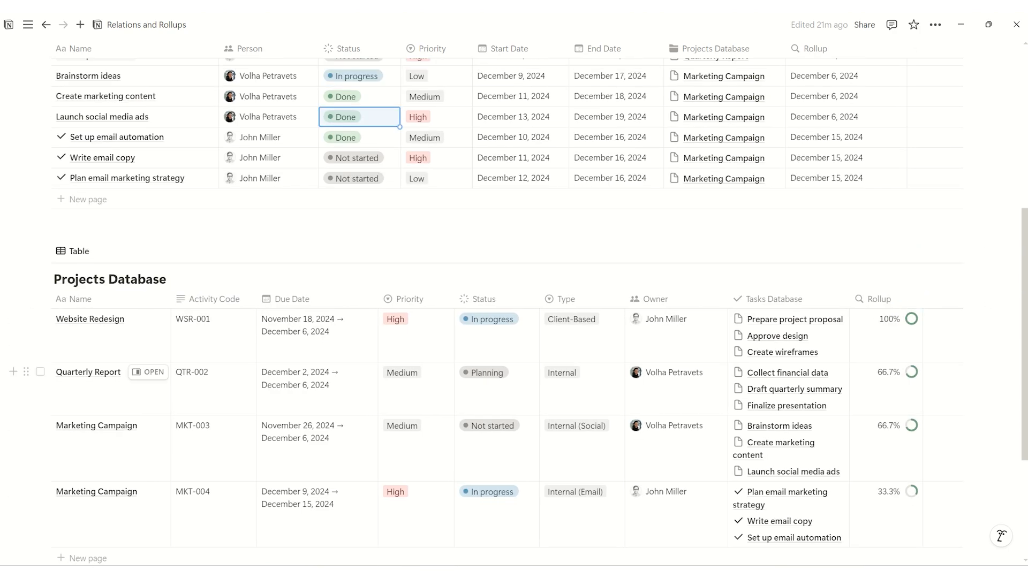
pyautogui.click(877, 298)
pyautogui.write('% Progress')
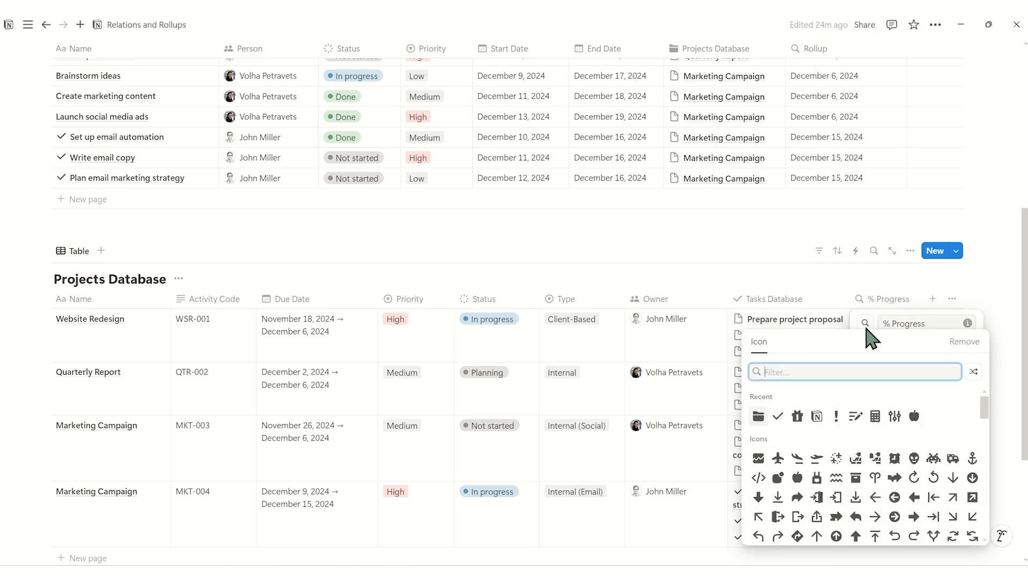
pyautogui.moveTo(864, 439)
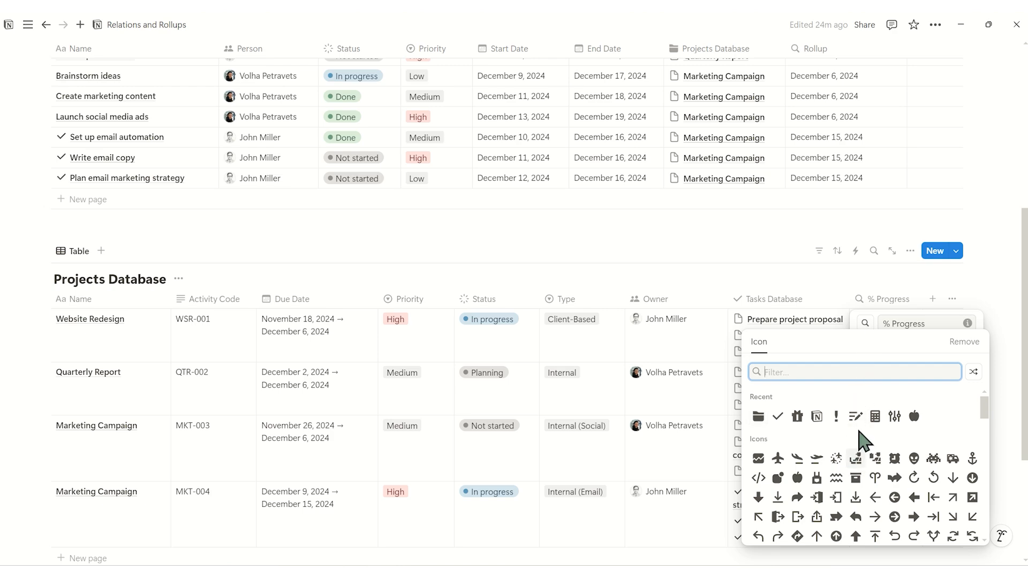
# - Choose a new icon for the % Progress rollup column
pyautogui.scroll(-3)
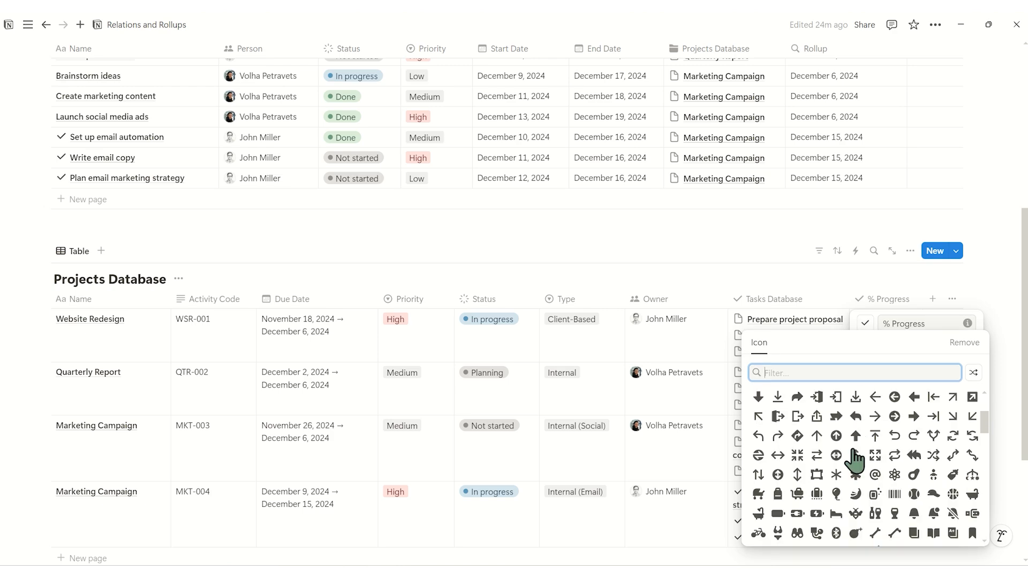
pyautogui.click(953, 299)
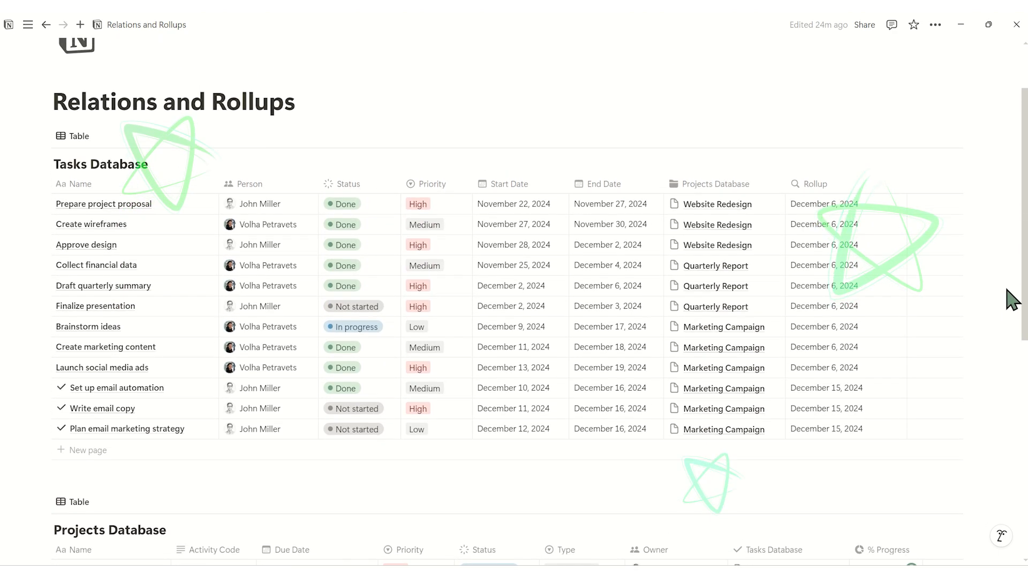
# - Open Website Redesign (100%) and Marketing Campaign (66.7%) project pages from their task links
pyautogui.click(715, 204)
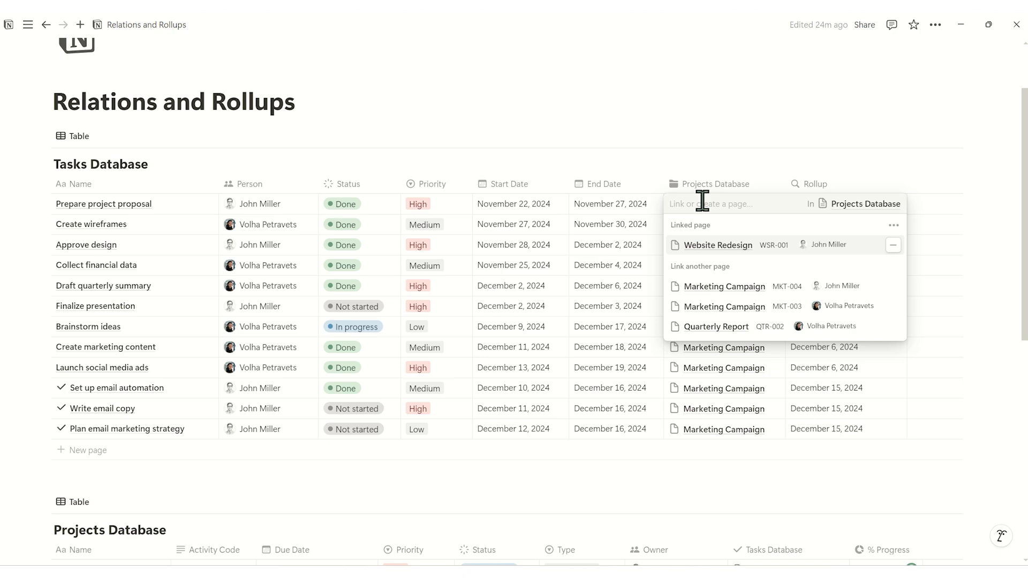
pyautogui.moveTo(703, 254)
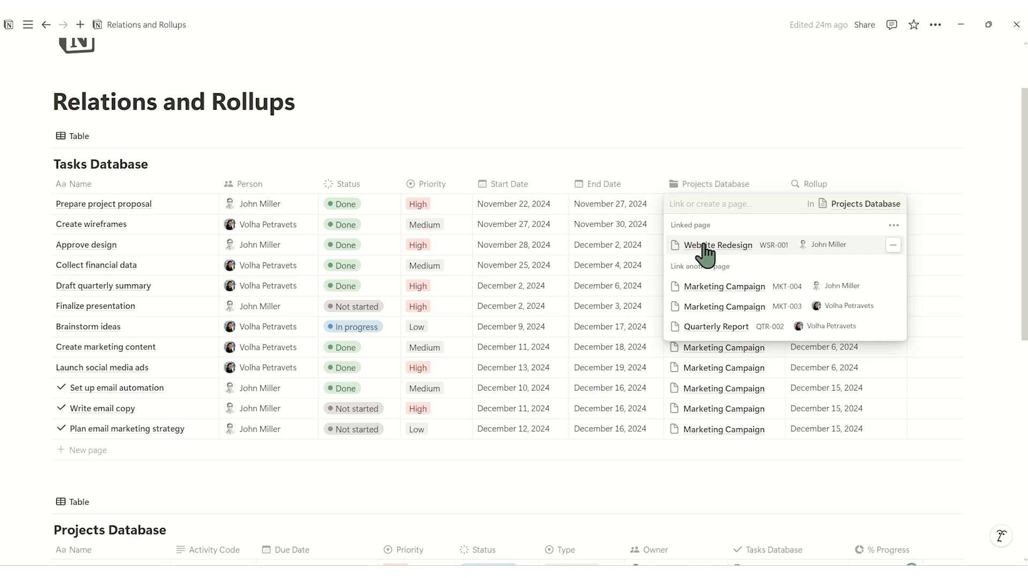
pyautogui.click(719, 245)
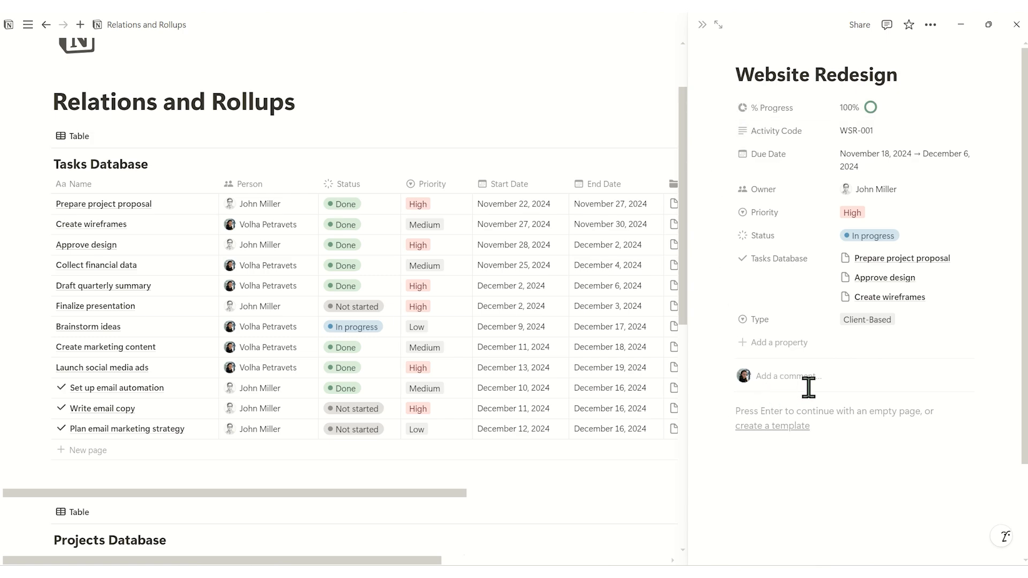
pyautogui.moveTo(710, 99)
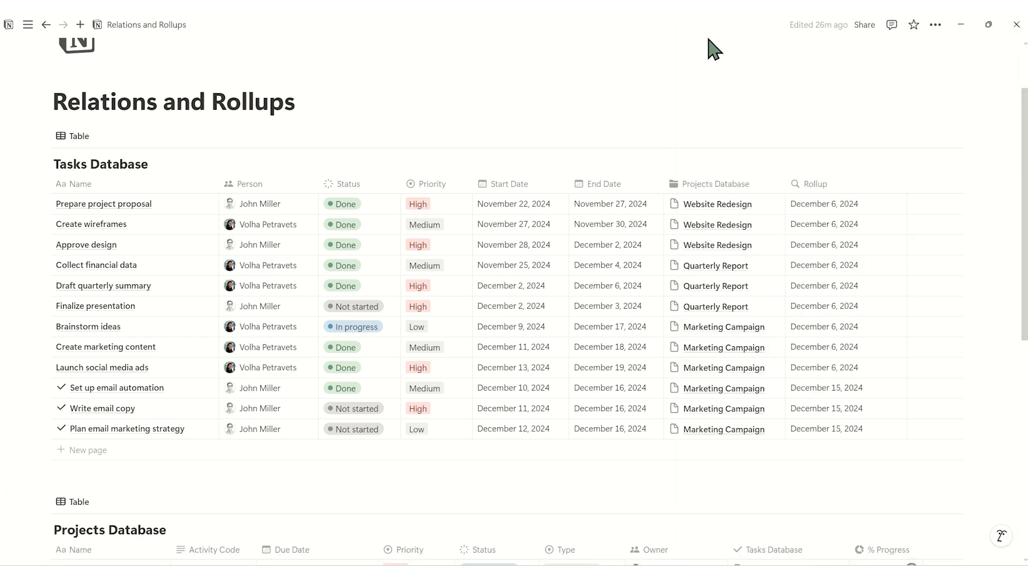
pyautogui.click(726, 326)
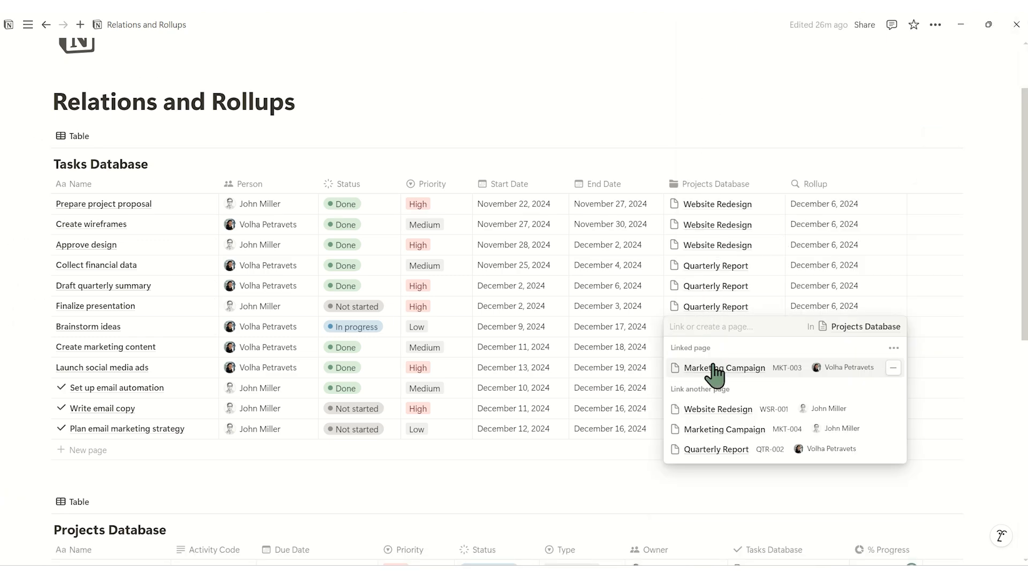
pyautogui.click(725, 368)
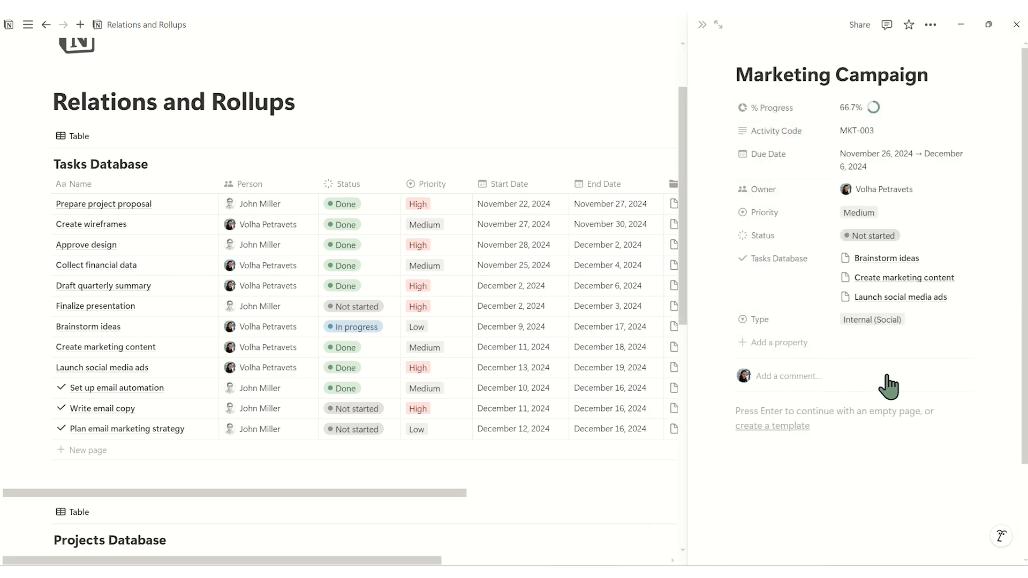